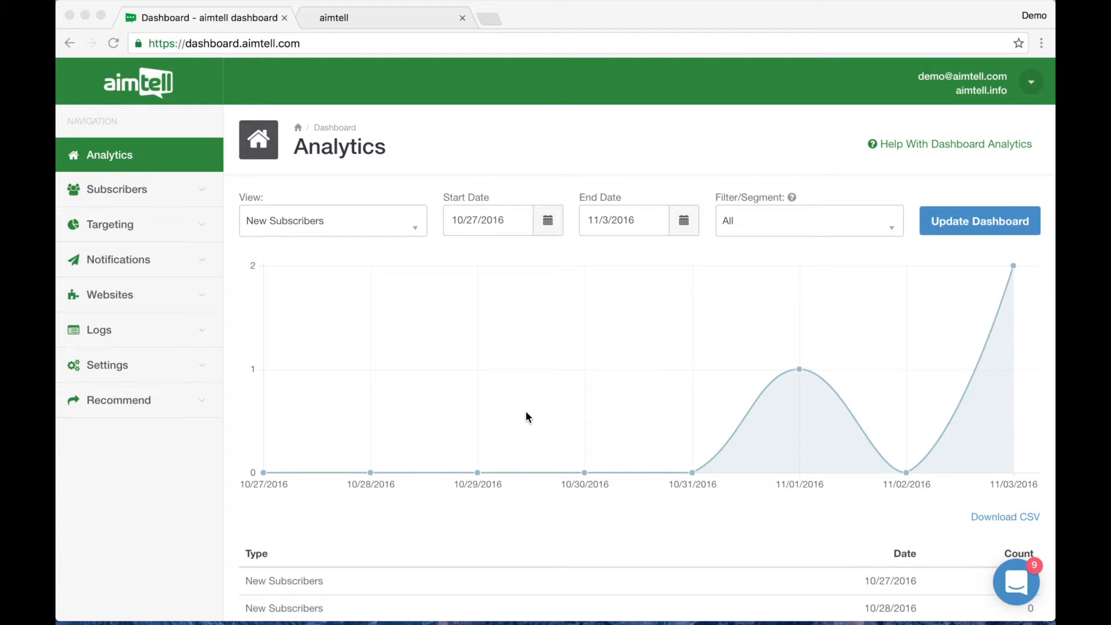
{"action": "mouse_move", "coordinate": [468, 438]}
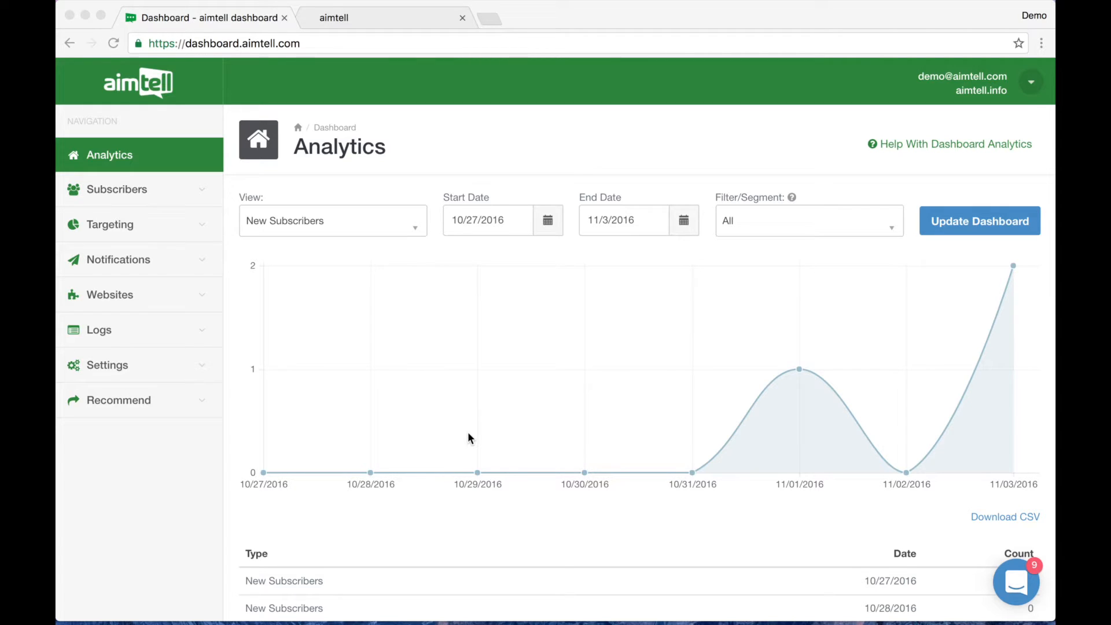
{"action": "mouse_move", "coordinate": [149, 463]}
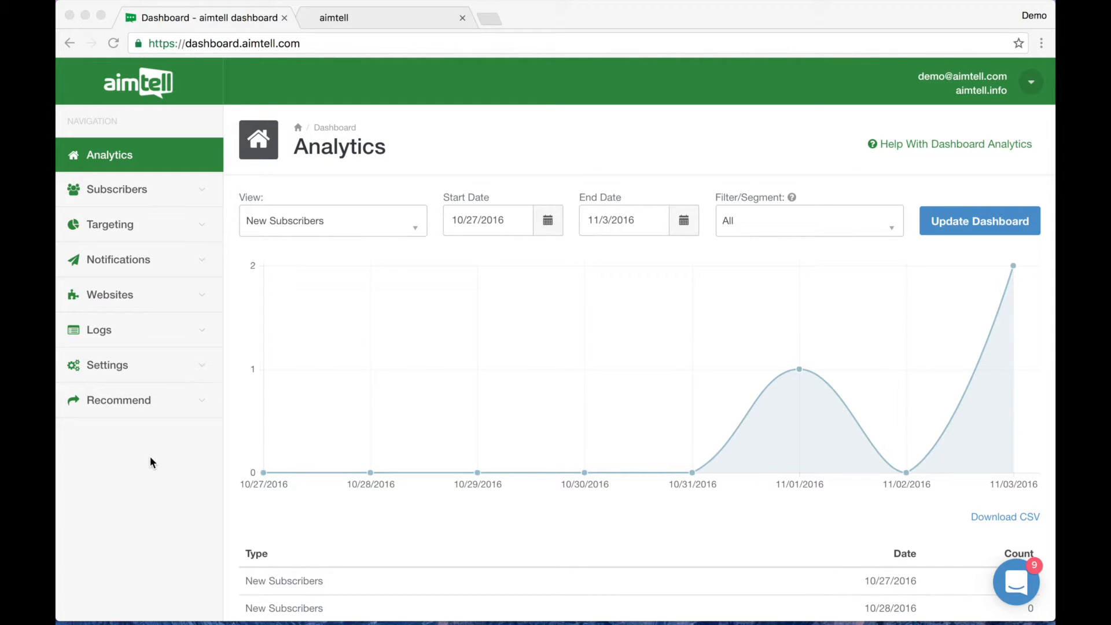
{"action": "mouse_move", "coordinate": [414, 16]}
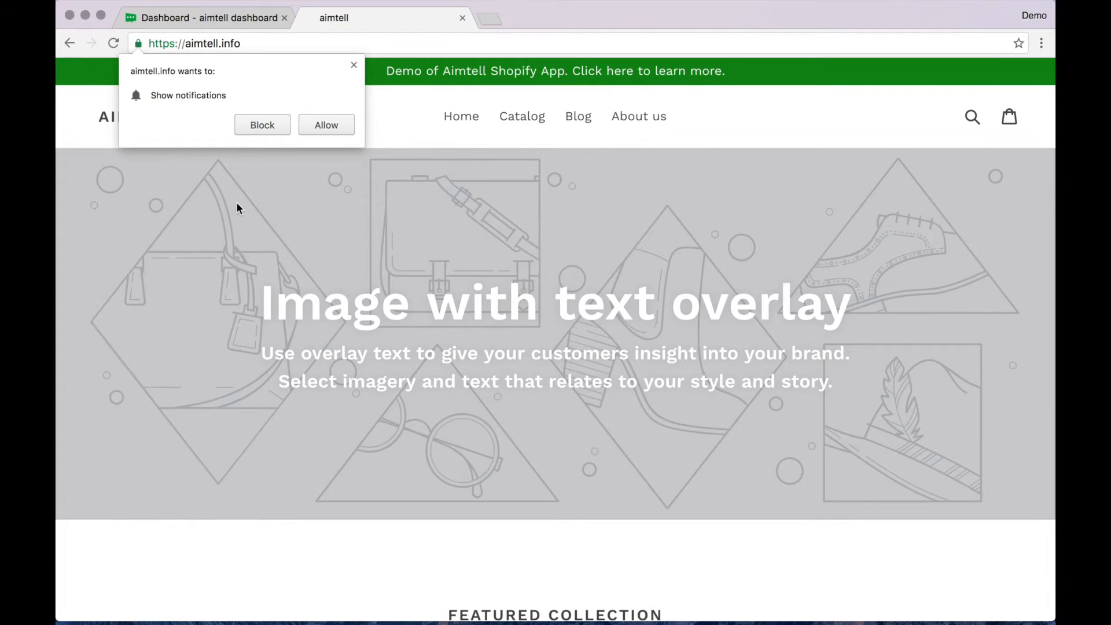
{"action": "mouse_move", "coordinate": [343, 216]}
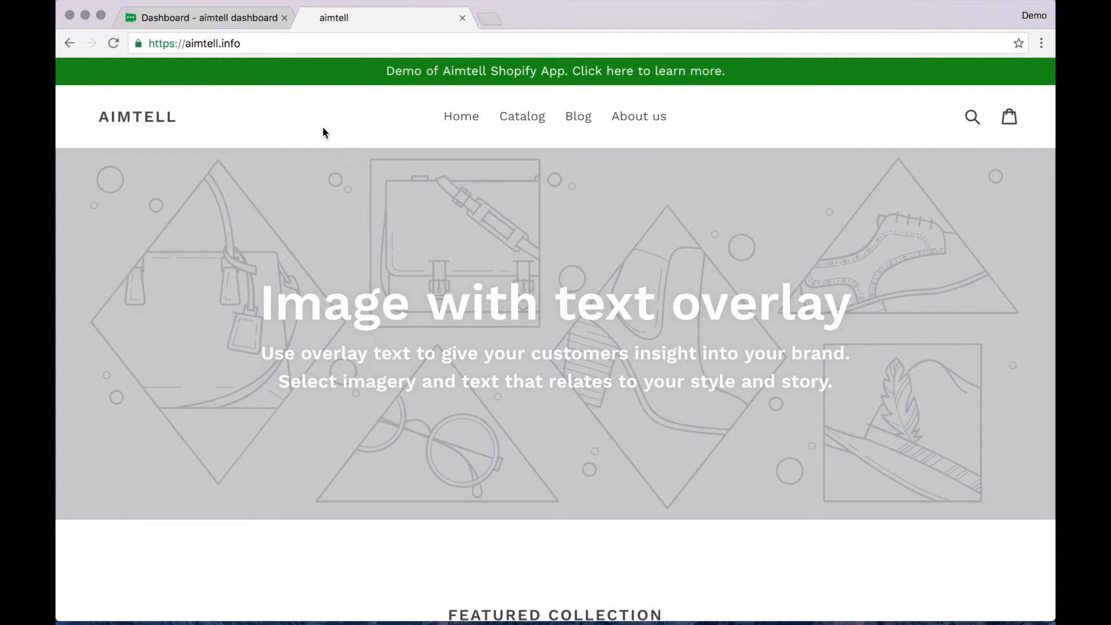
Step: Return to the dashboard and view the Subscribers list showing two subscribers
{"action": "left_click", "coordinate": [206, 17]}
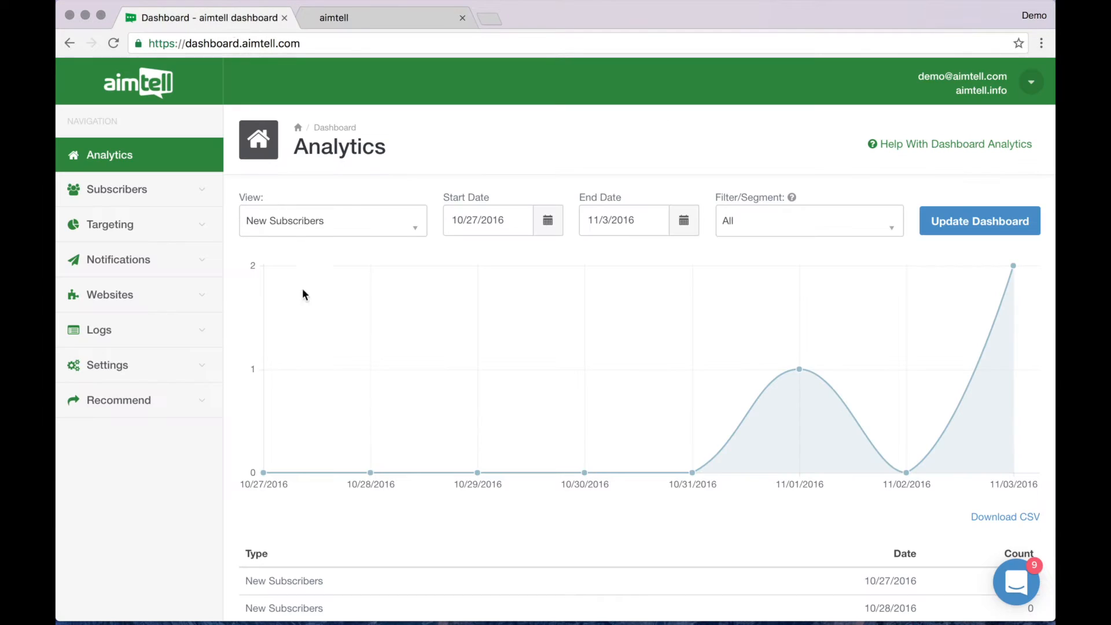
{"action": "mouse_move", "coordinate": [308, 321]}
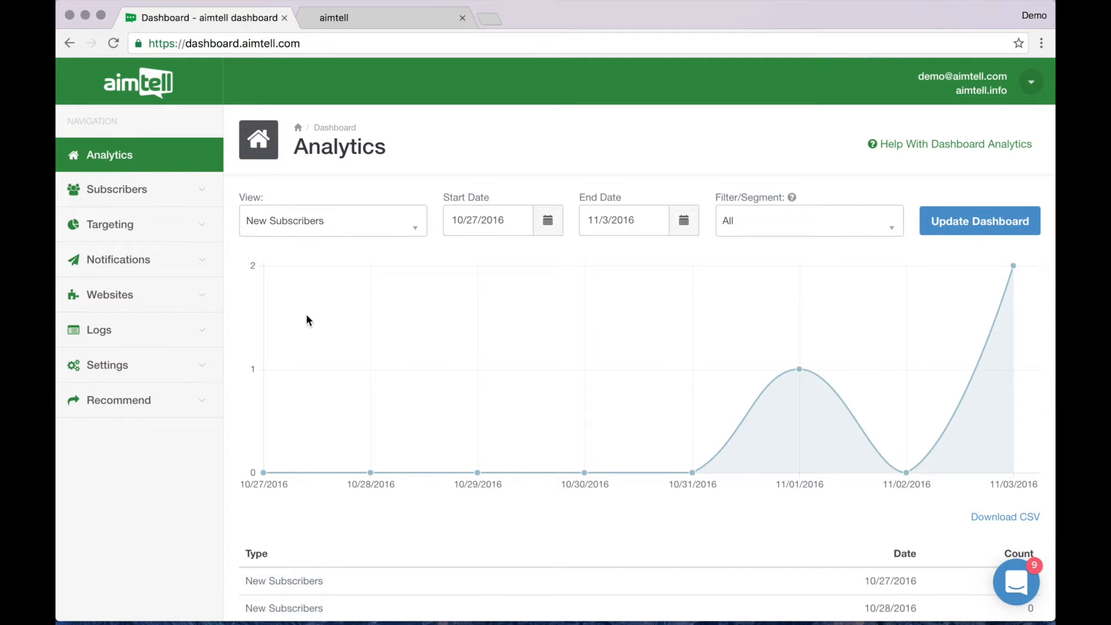
{"action": "mouse_move", "coordinate": [127, 194]}
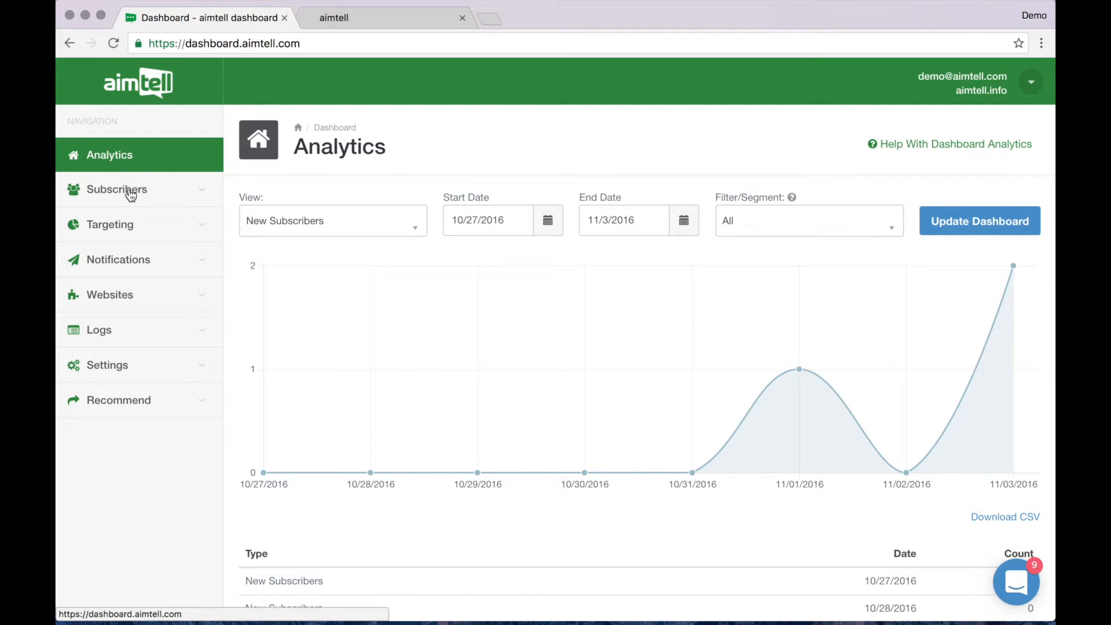
{"action": "left_click", "coordinate": [116, 189]}
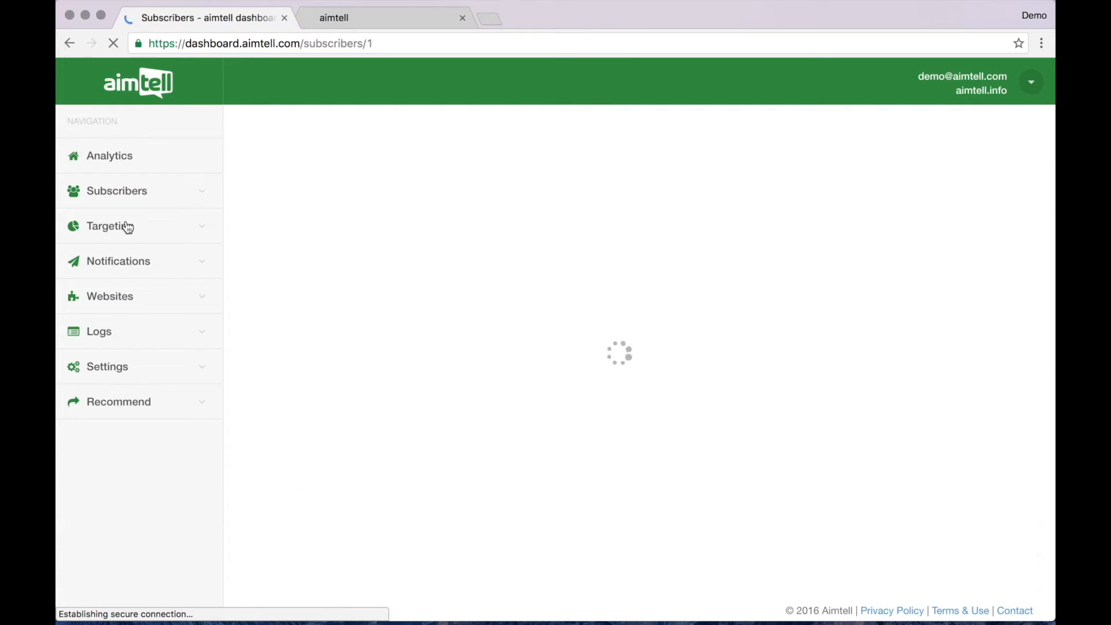
{"action": "left_click", "coordinate": [116, 191]}
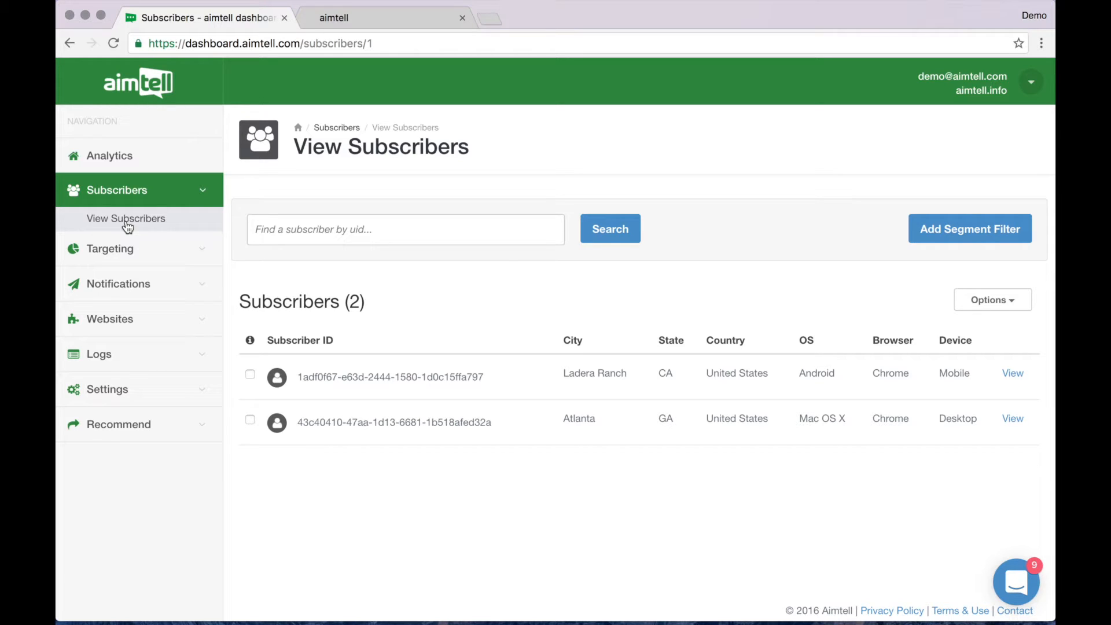
Step: Go to Manual Notifications and start creating the first push campaign
{"action": "left_click", "coordinate": [118, 284]}
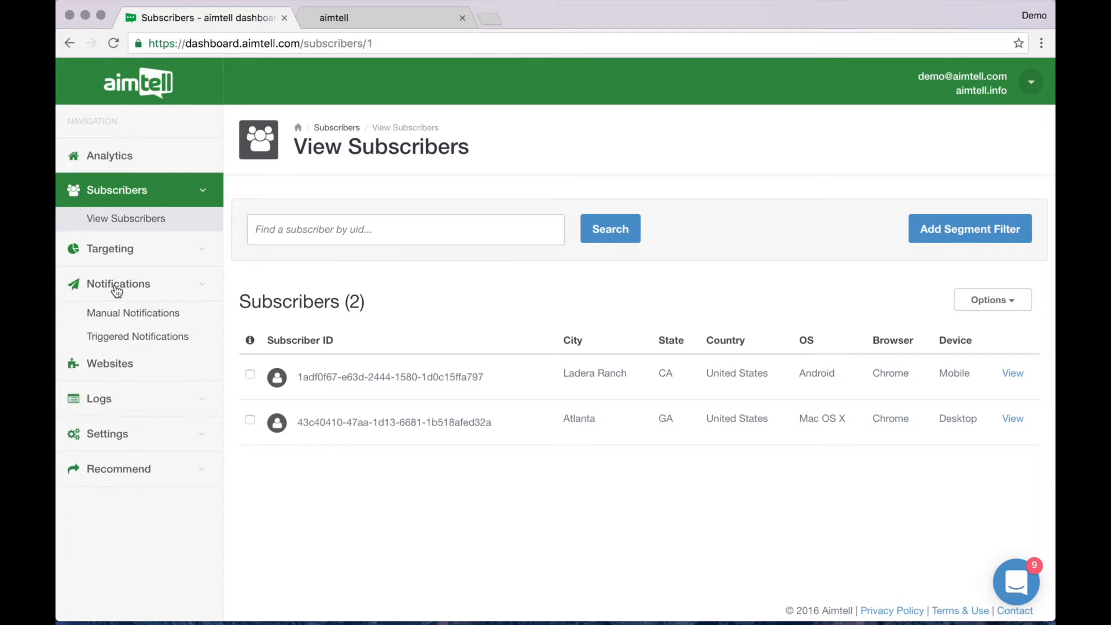
{"action": "left_click", "coordinate": [118, 283]}
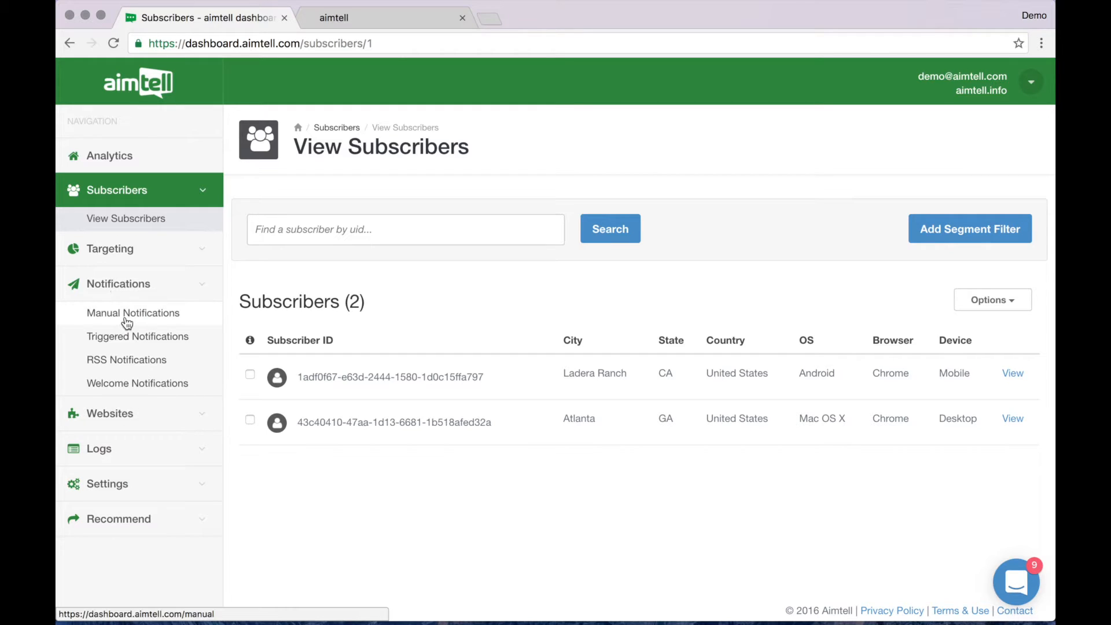
{"action": "left_click", "coordinate": [132, 312]}
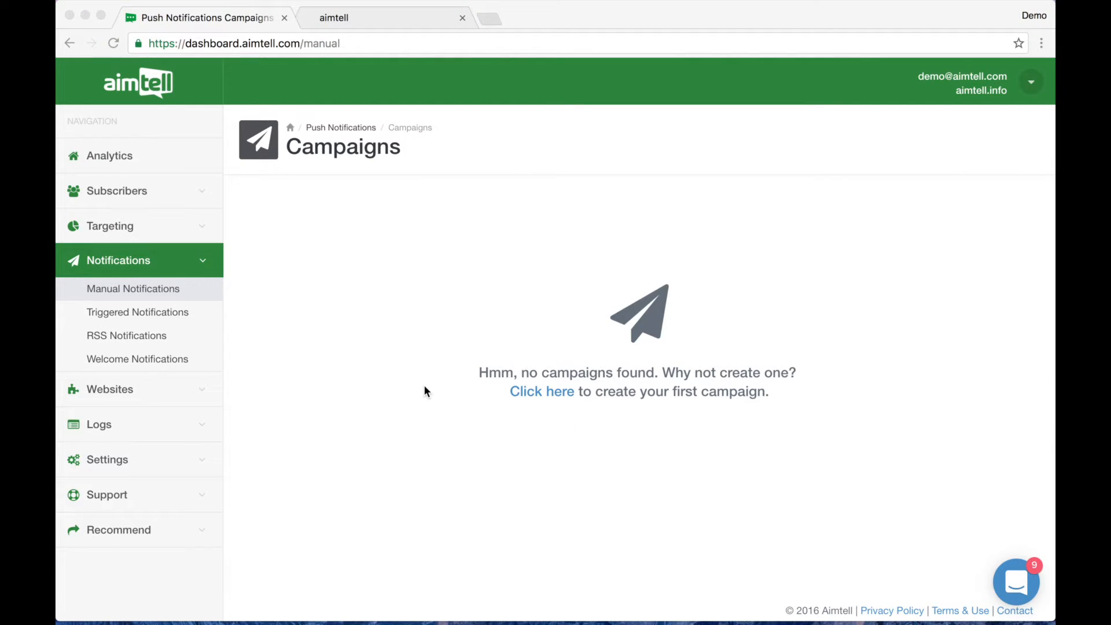
{"action": "mouse_move", "coordinate": [500, 395]}
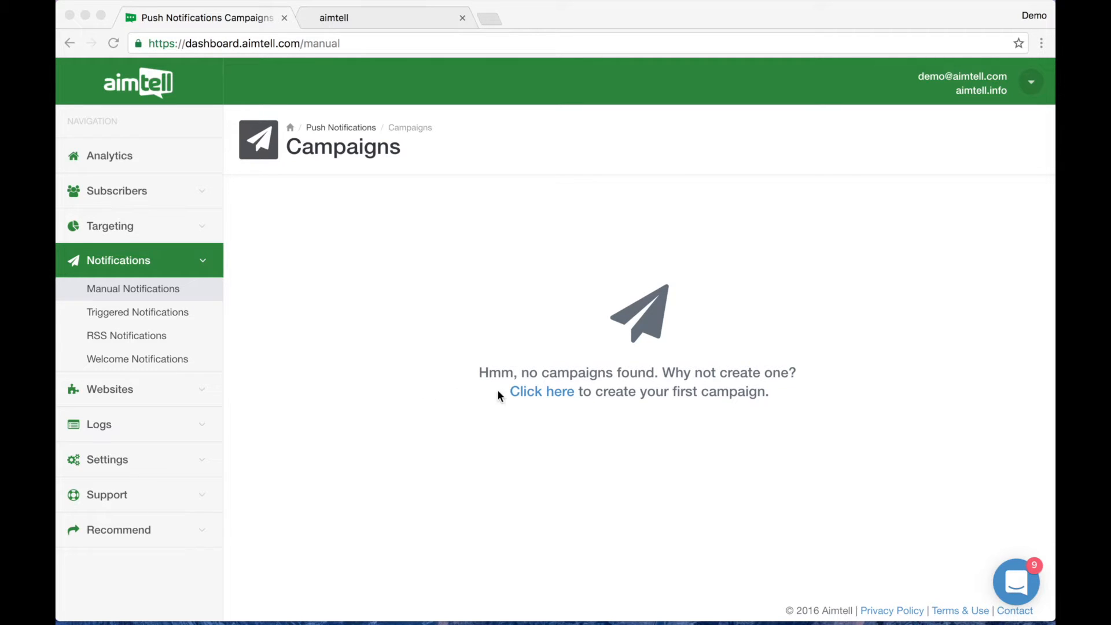
{"action": "left_click", "coordinate": [541, 391]}
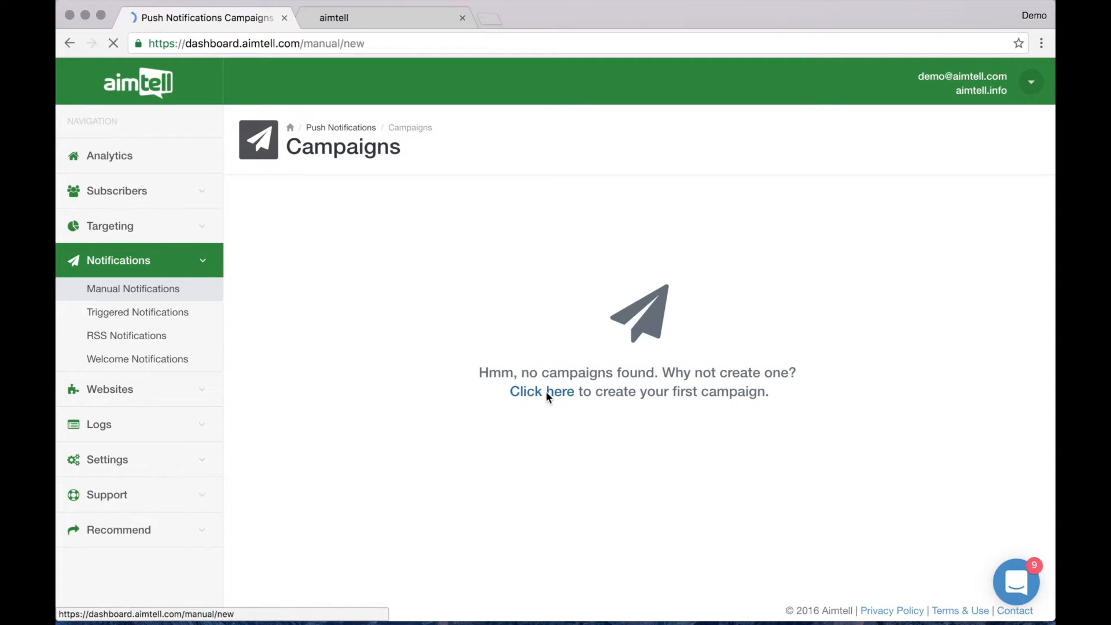
Step: Name the new campaign 'Demo campaign' and create it
{"action": "left_click", "coordinate": [541, 391]}
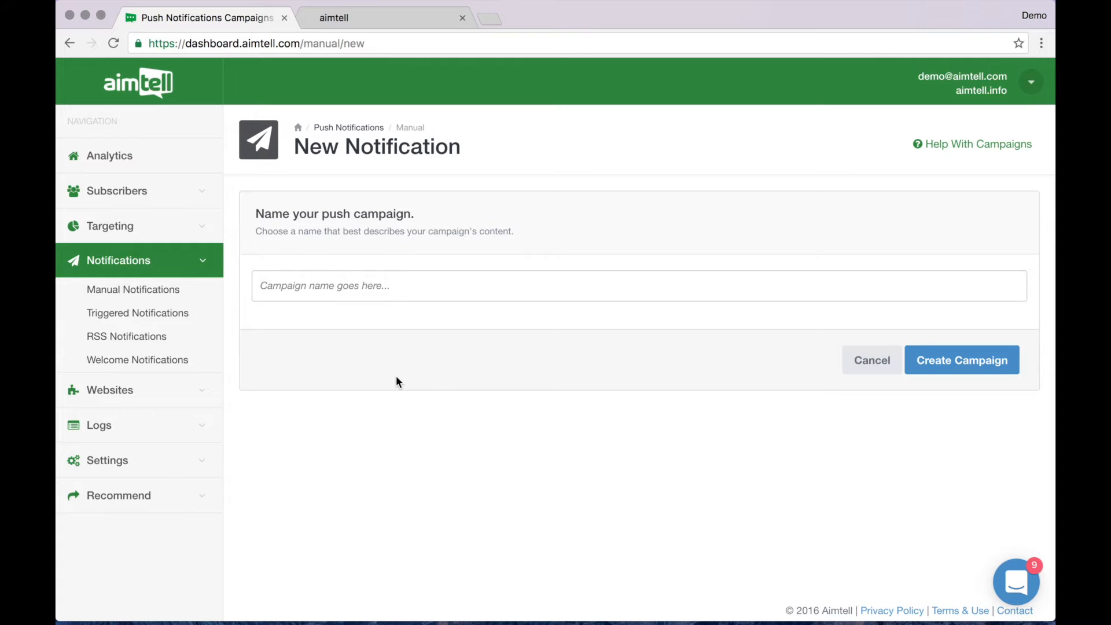
{"action": "mouse_move", "coordinate": [346, 285]}
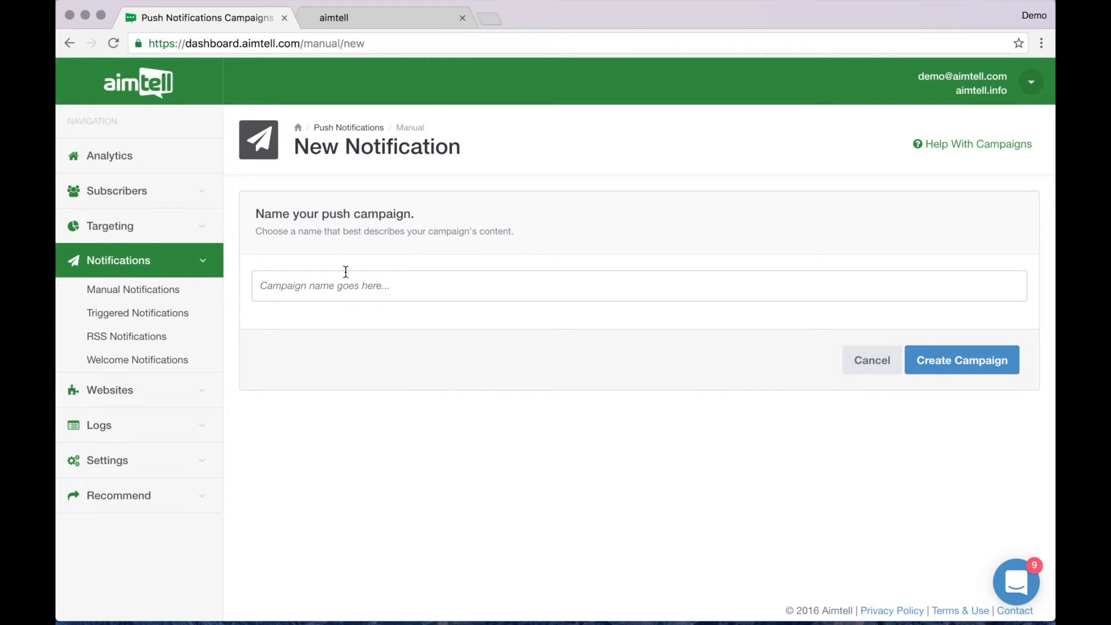
{"action": "type", "text": "Demo camp"}
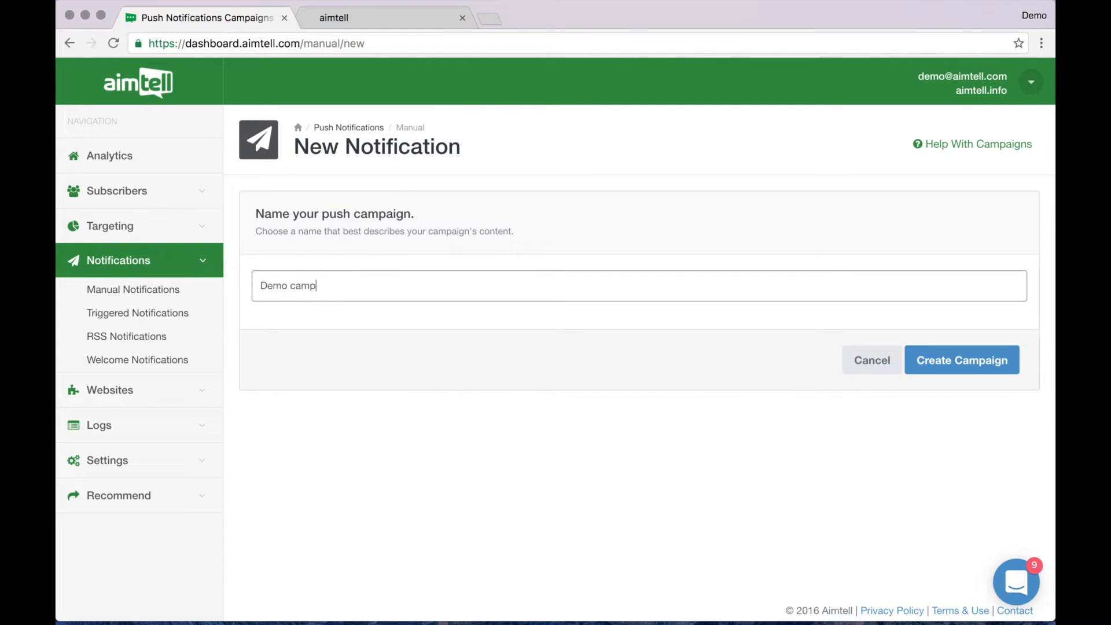
{"action": "left_click", "coordinate": [960, 360]}
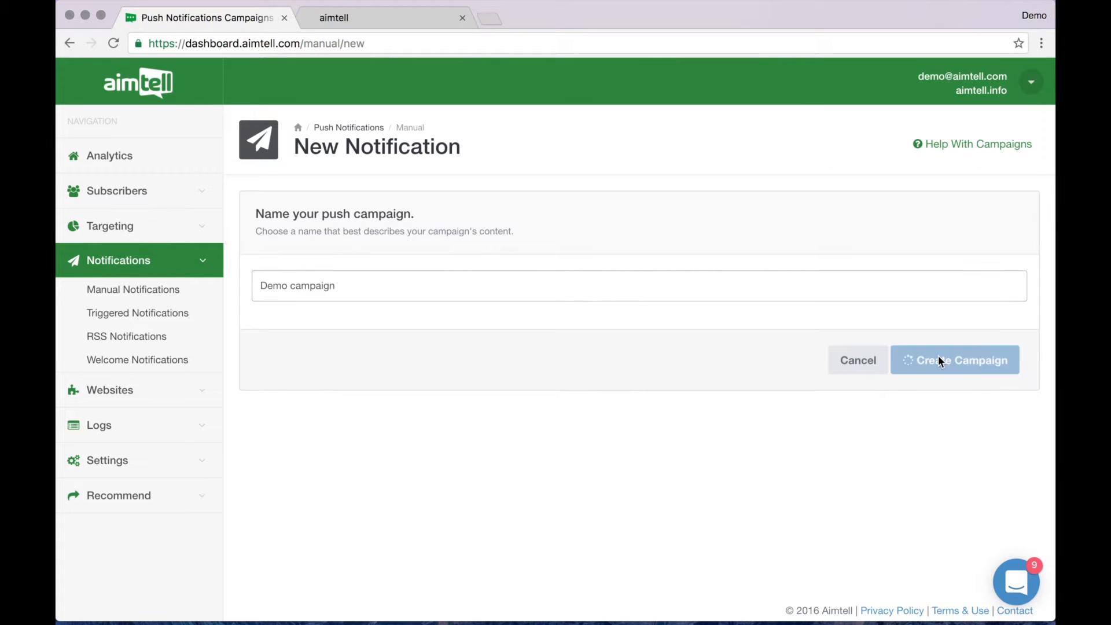
{"action": "left_click", "coordinate": [955, 360]}
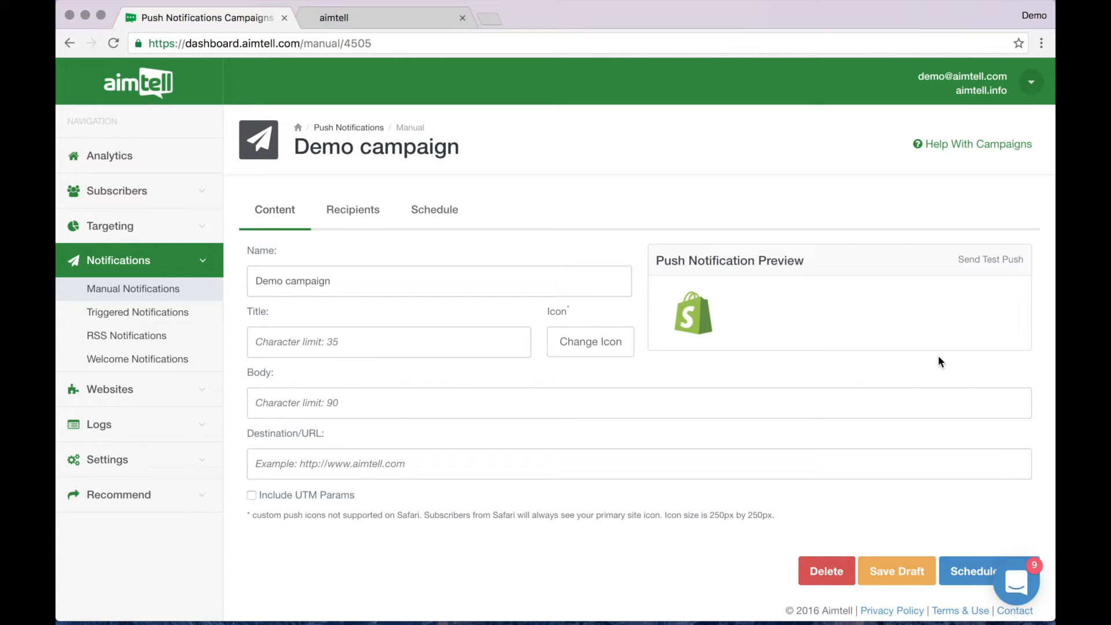
{"action": "mouse_move", "coordinate": [978, 308]}
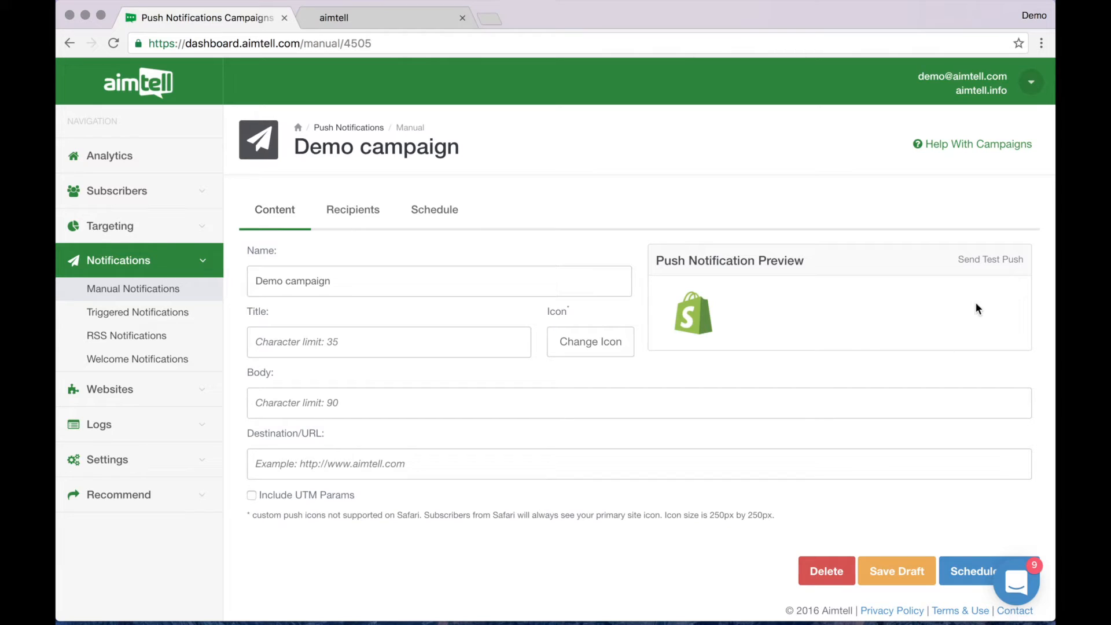
{"action": "mouse_move", "coordinate": [982, 288]}
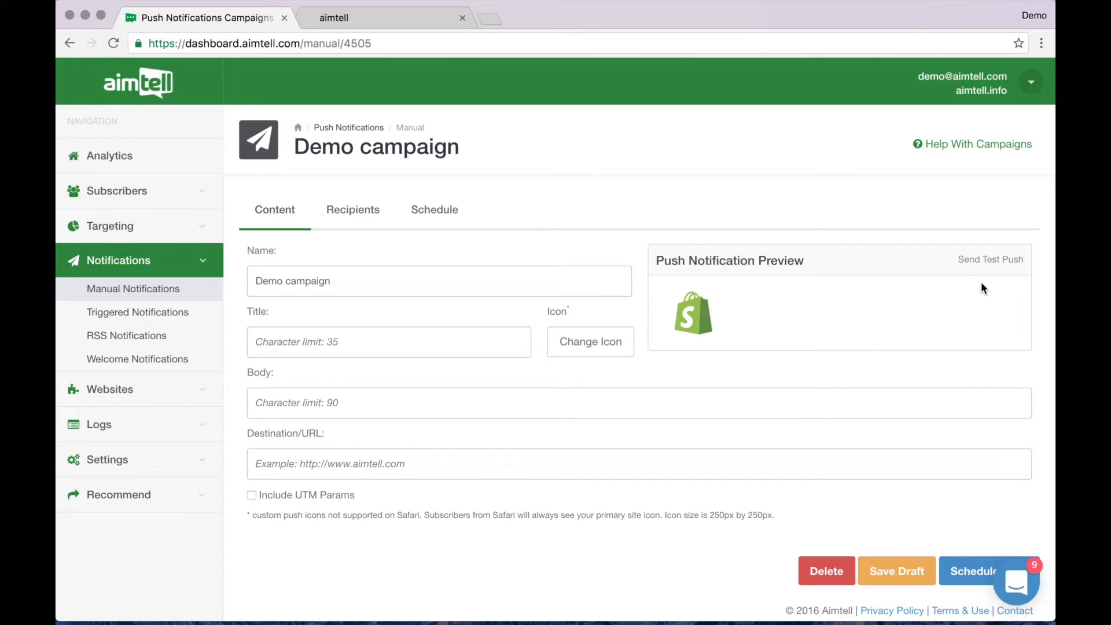
{"action": "mouse_move", "coordinate": [948, 288]}
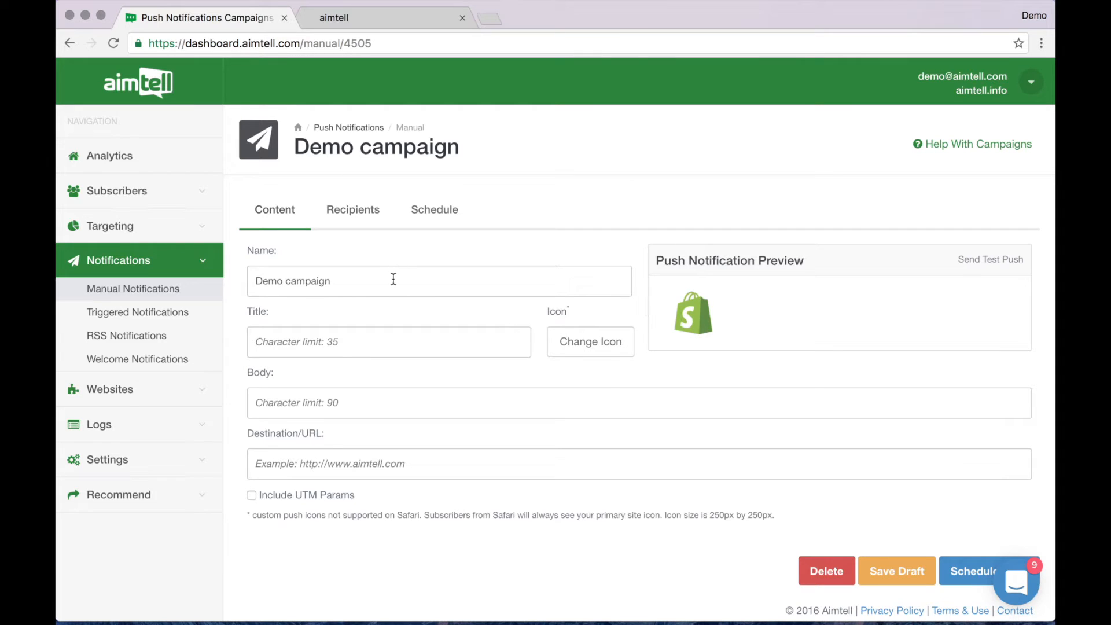
{"action": "type", "text": "Demo campaign"}
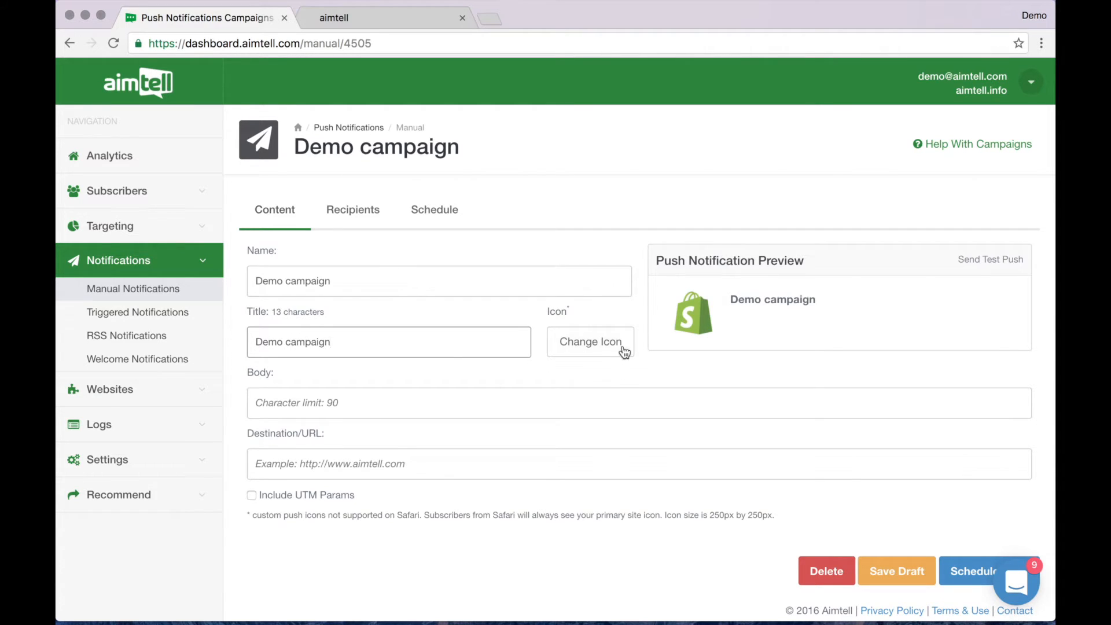
{"action": "mouse_move", "coordinate": [712, 355]}
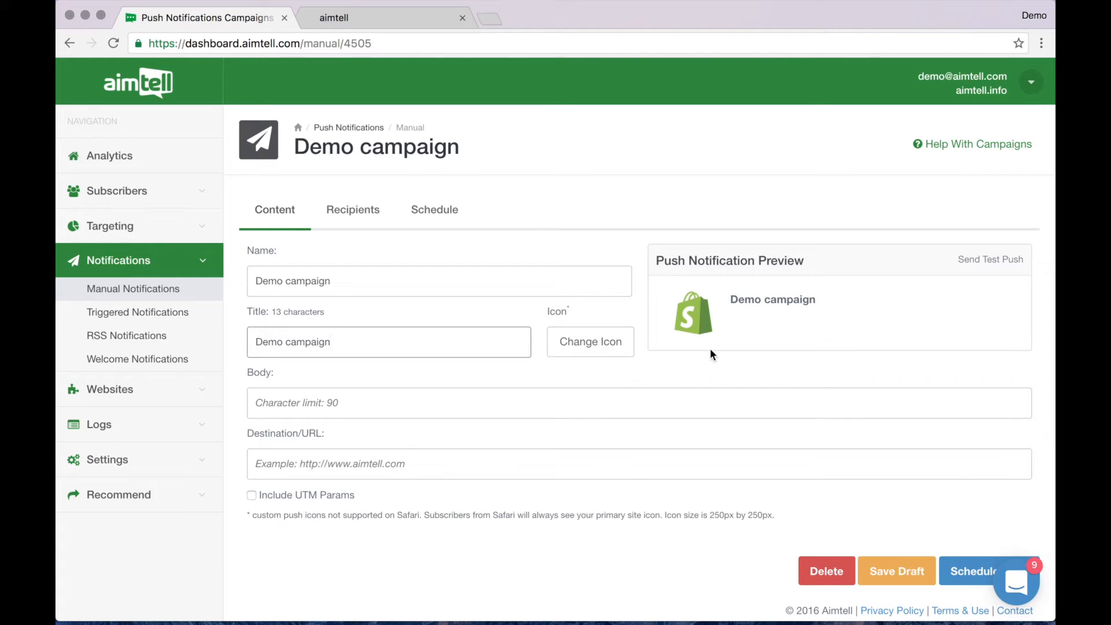
{"action": "type", "text": "B"}
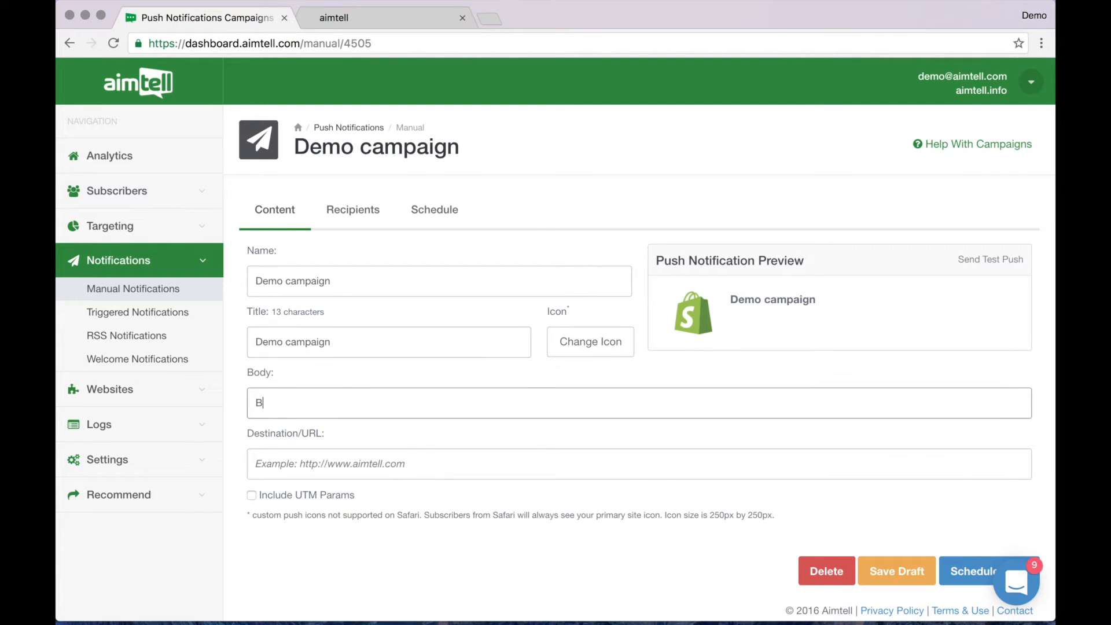
{"action": "type", "text": "Body displays here"}
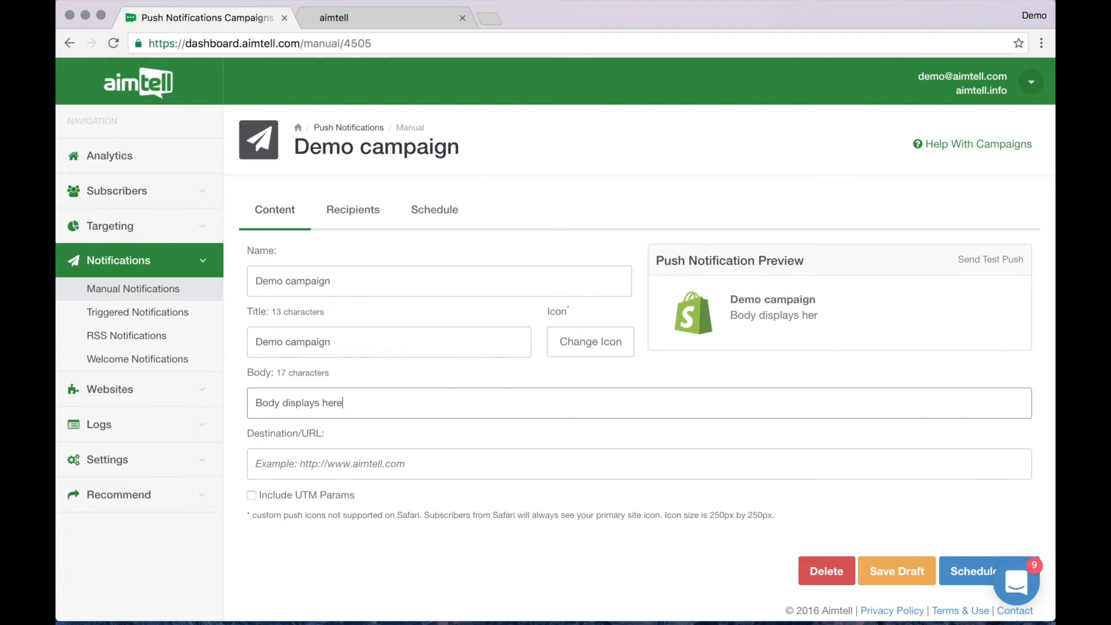
{"action": "type", "text": "http"}
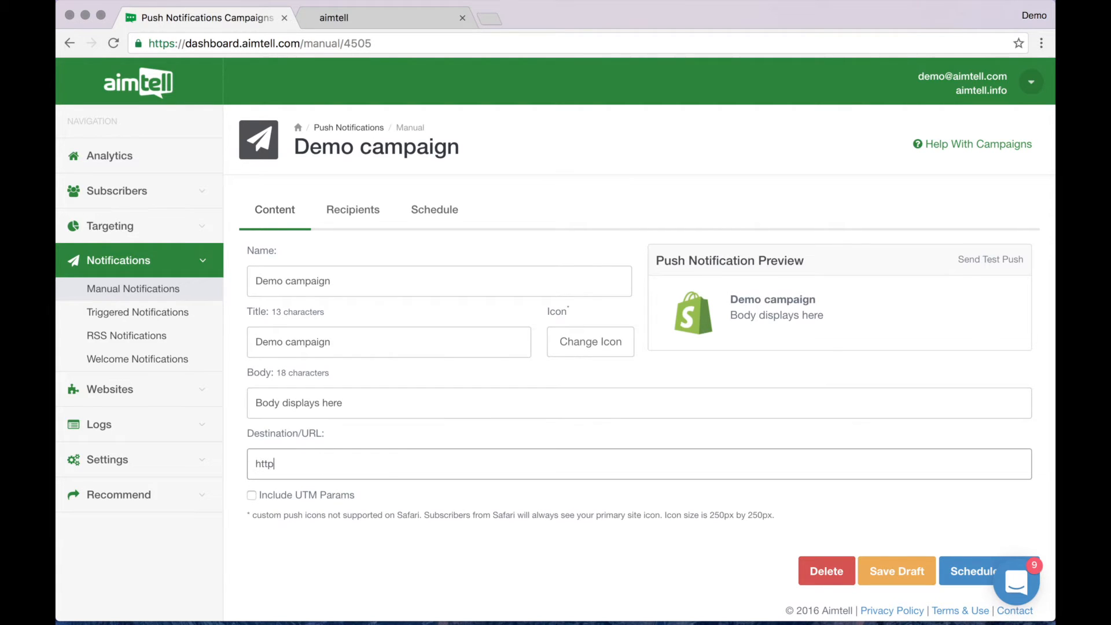
{"action": "type", "text": "://www.a"}
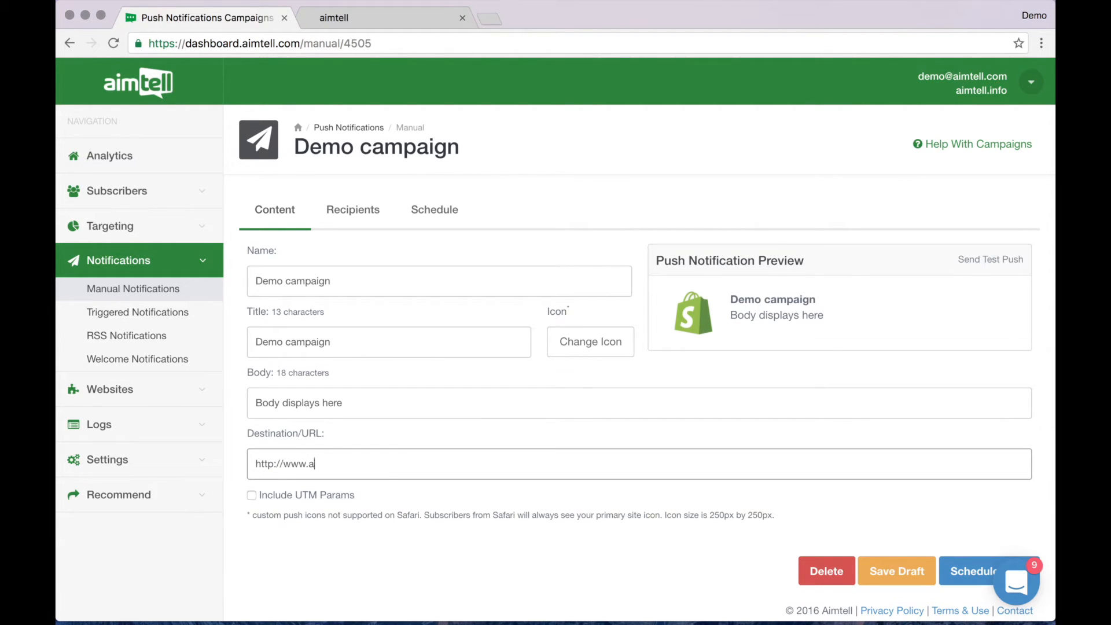
{"action": "type", "text": "imtell.com"}
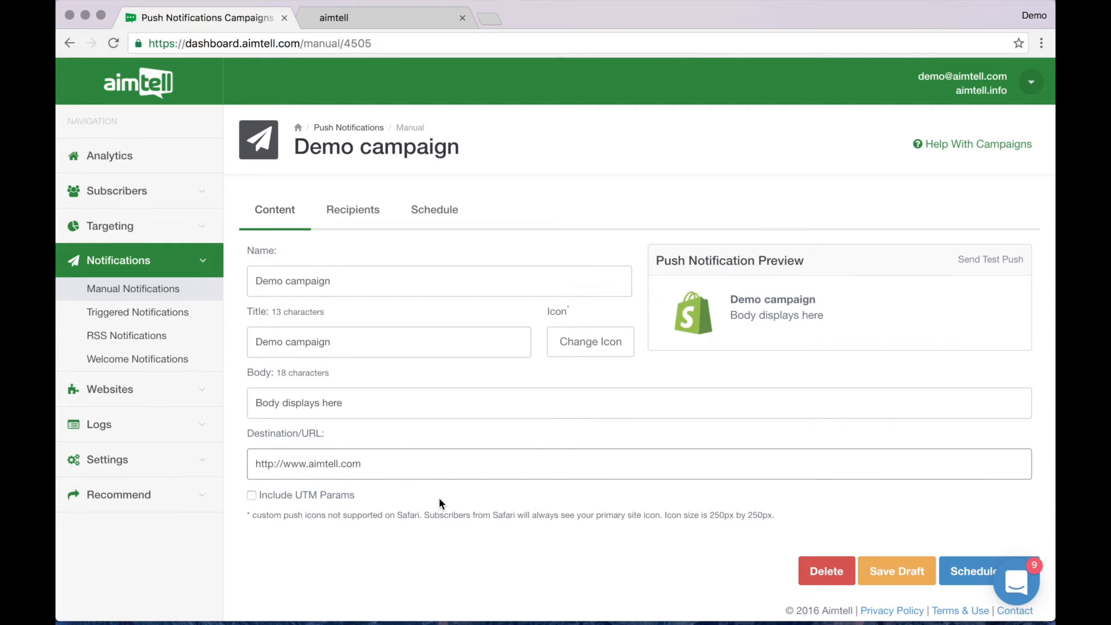
{"action": "mouse_move", "coordinate": [652, 475]}
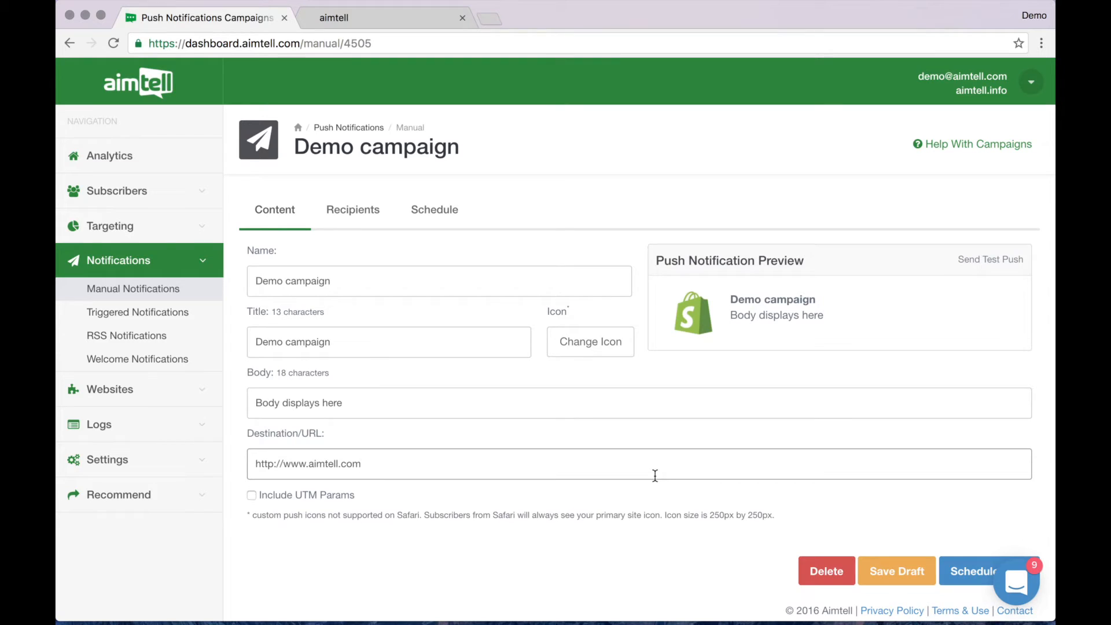
{"action": "left_click", "coordinate": [352, 209]}
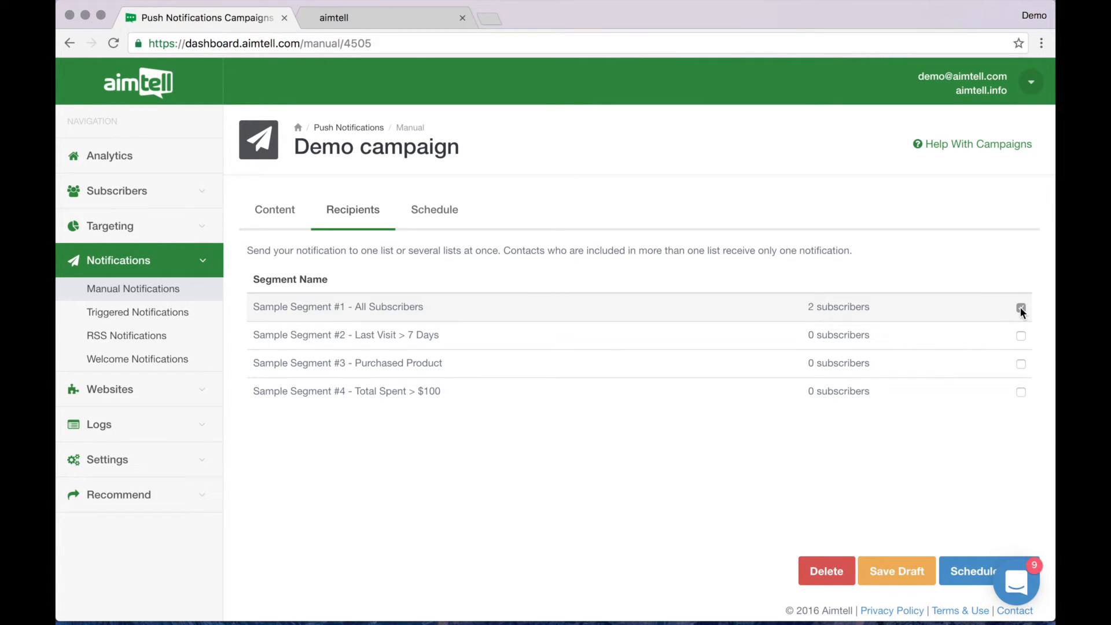
Step: Move on to the campaign's scheduling options after targeting All Subscribers
{"action": "left_click", "coordinate": [434, 209]}
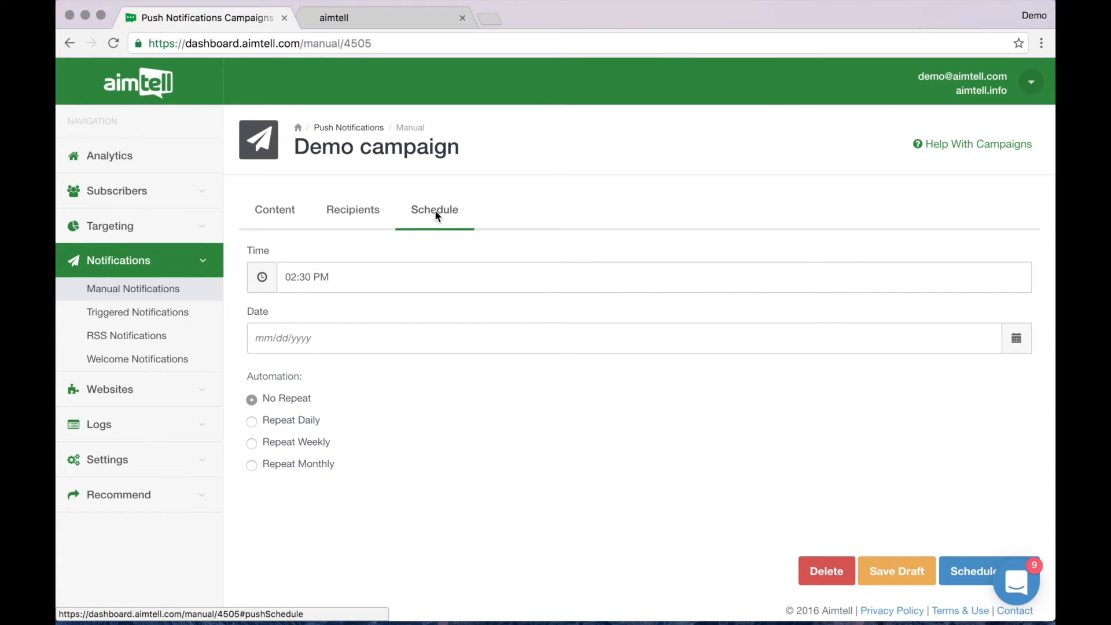
{"action": "mouse_move", "coordinate": [375, 453]}
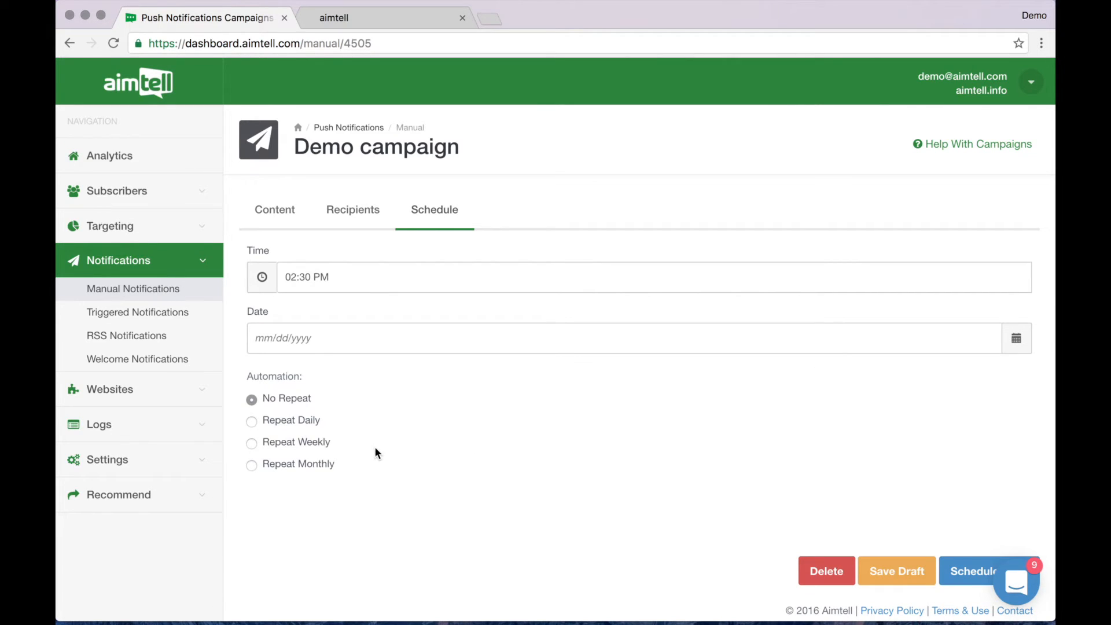
{"action": "mouse_move", "coordinate": [513, 453]}
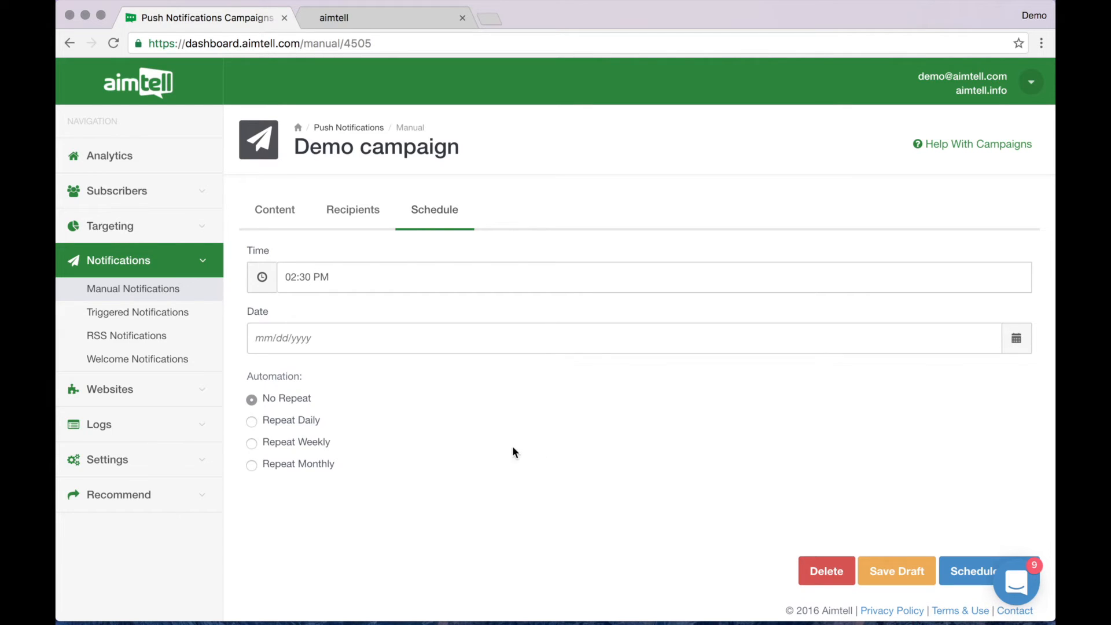
{"action": "mouse_move", "coordinate": [545, 458]}
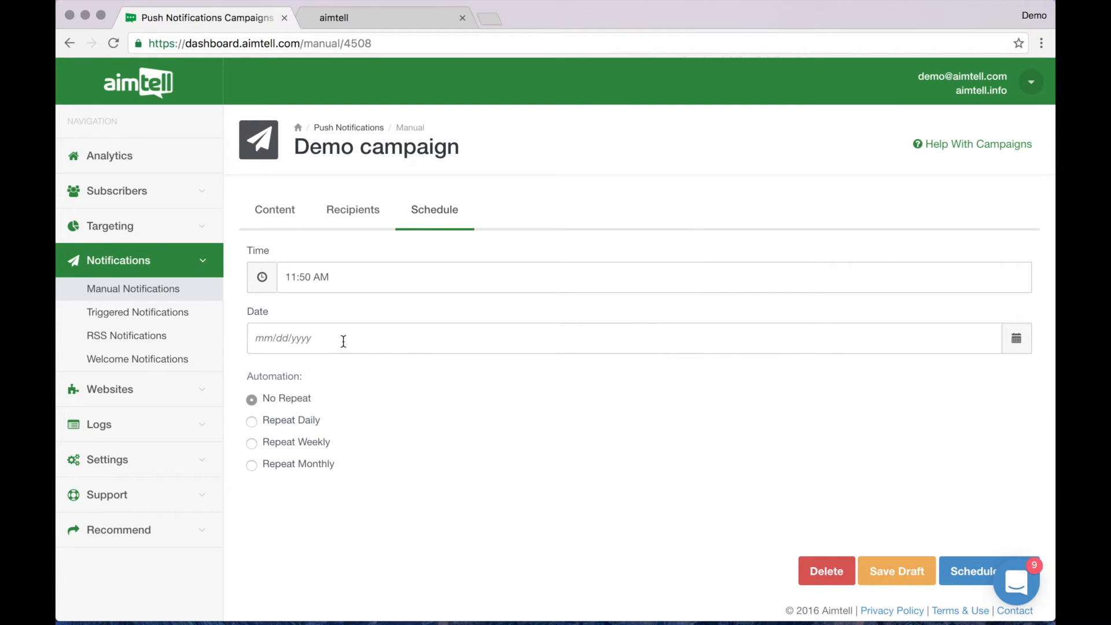
Step: Schedule the campaign for 11/04/2016 at 11:50 AM with no repeat
{"action": "type", "text": "11/04/2016"}
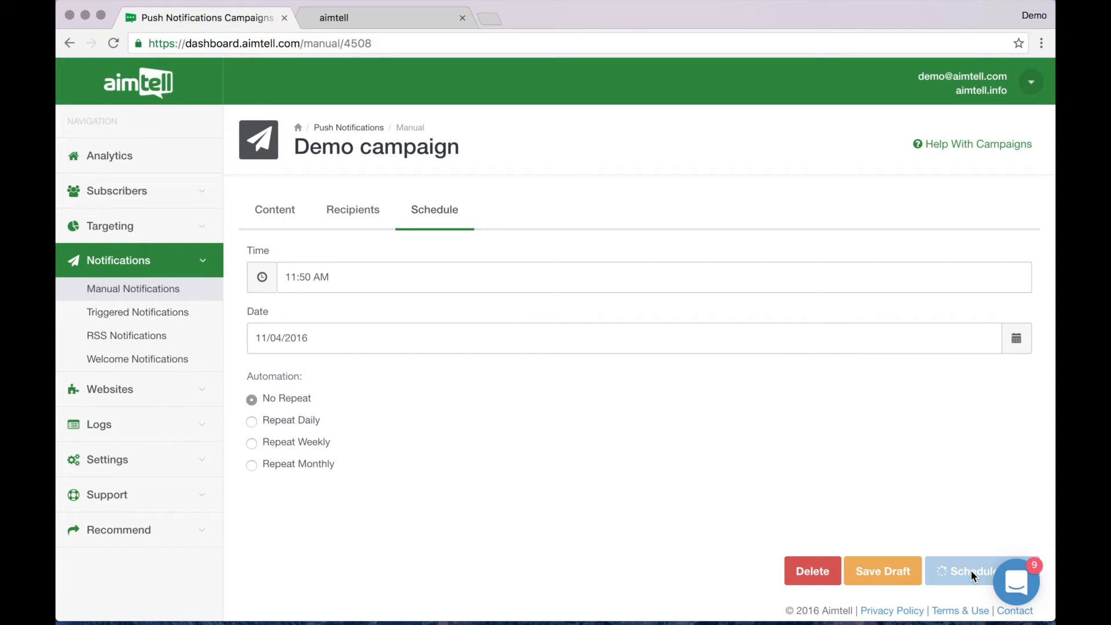
{"action": "left_click", "coordinate": [970, 571]}
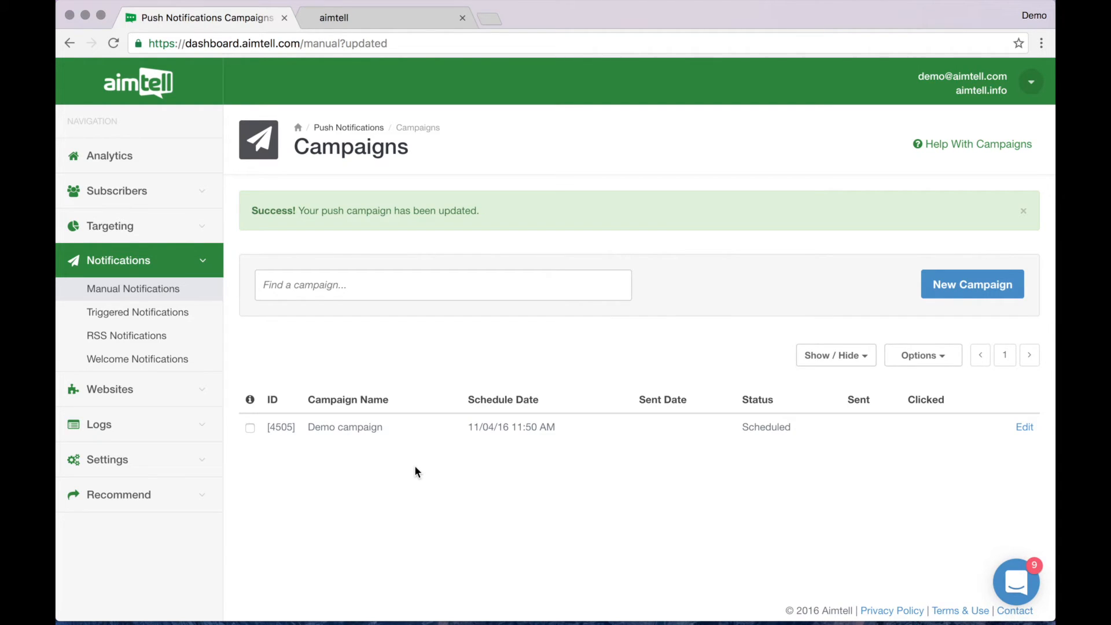
{"action": "mouse_move", "coordinate": [493, 461]}
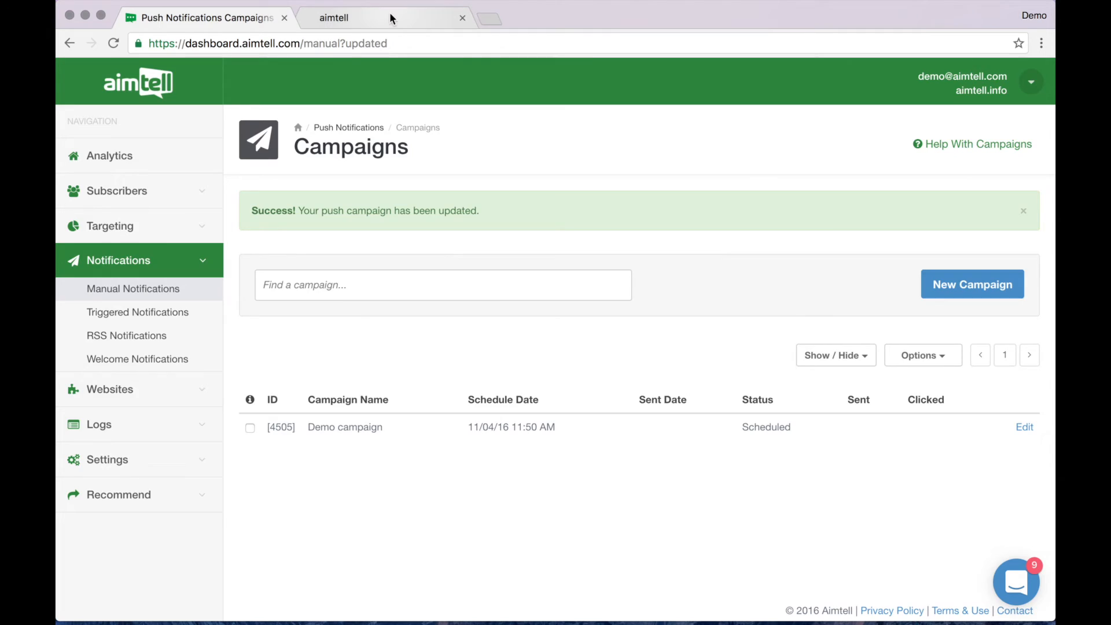
{"action": "left_click", "coordinate": [462, 17]}
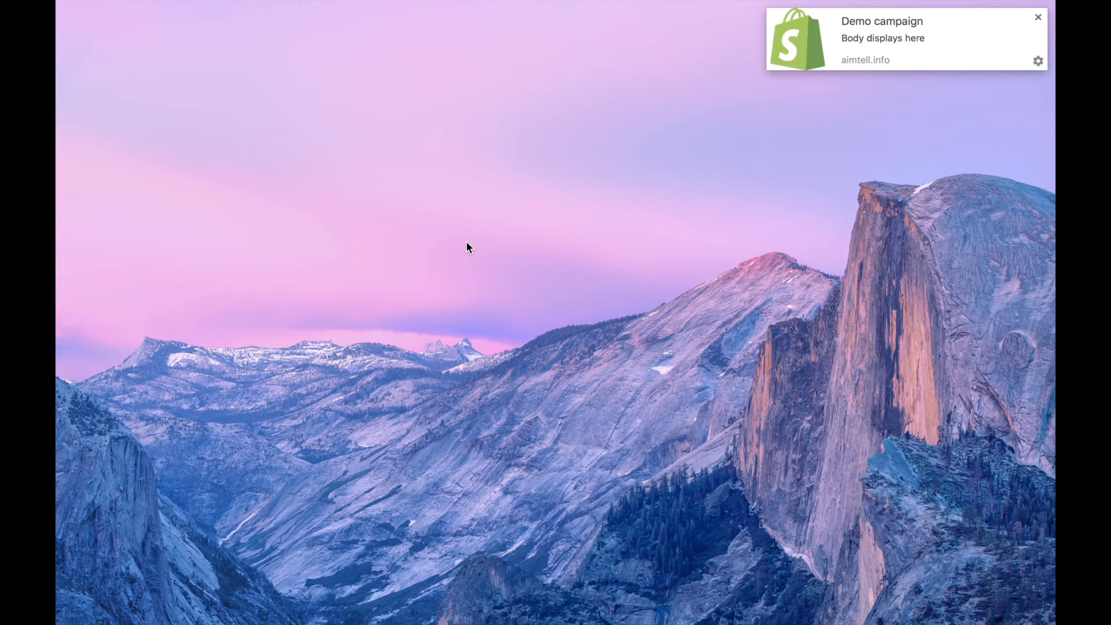
{"action": "mouse_move", "coordinate": [582, 256]}
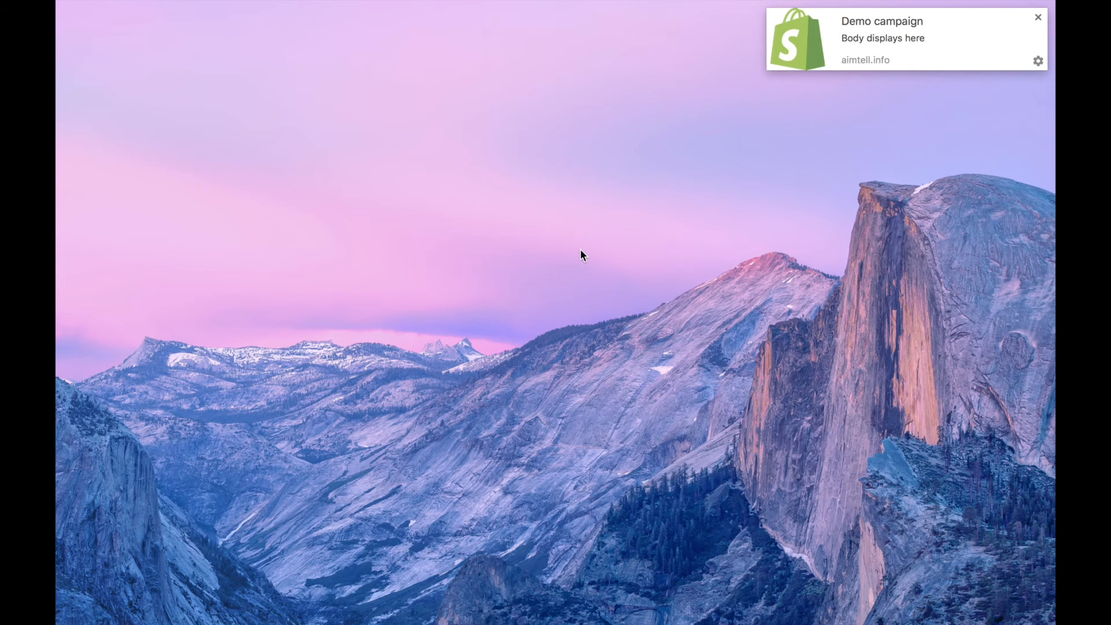
{"action": "mouse_move", "coordinate": [796, 146]}
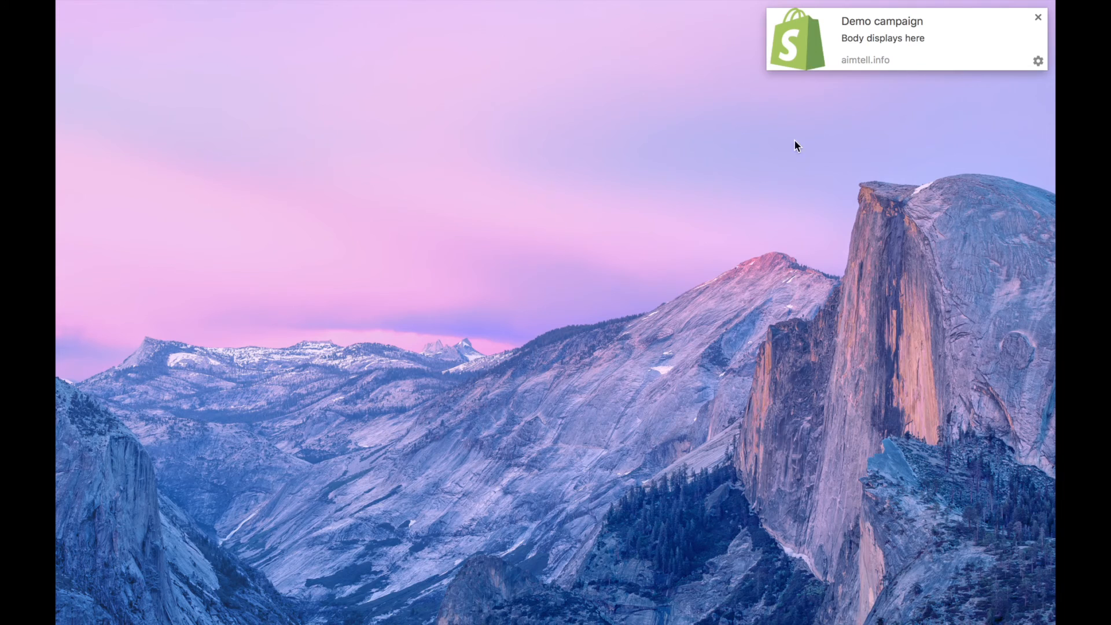
{"action": "mouse_move", "coordinate": [866, 93]}
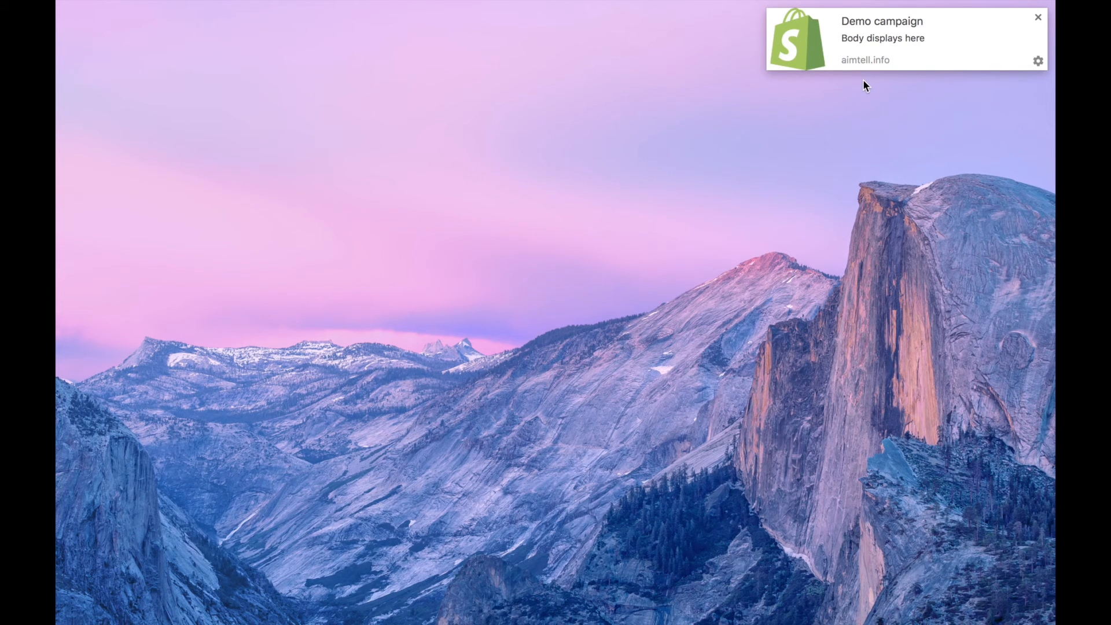
{"action": "mouse_move", "coordinate": [860, 82]}
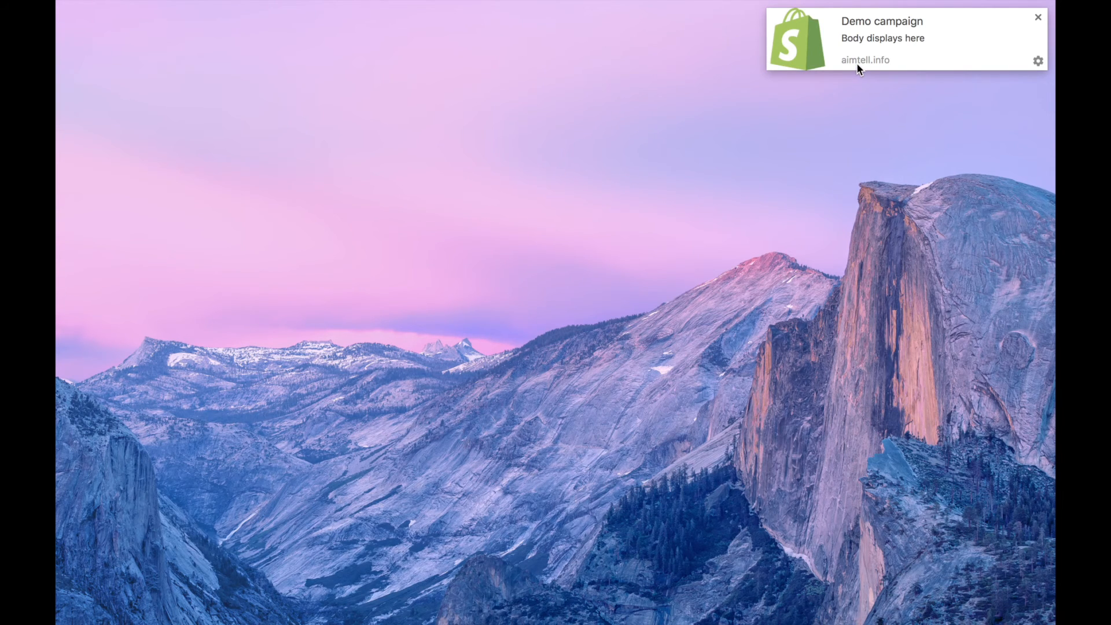
Step: Follow the Demo campaign desktop notification to open aimtell.com
{"action": "left_click", "coordinate": [882, 38]}
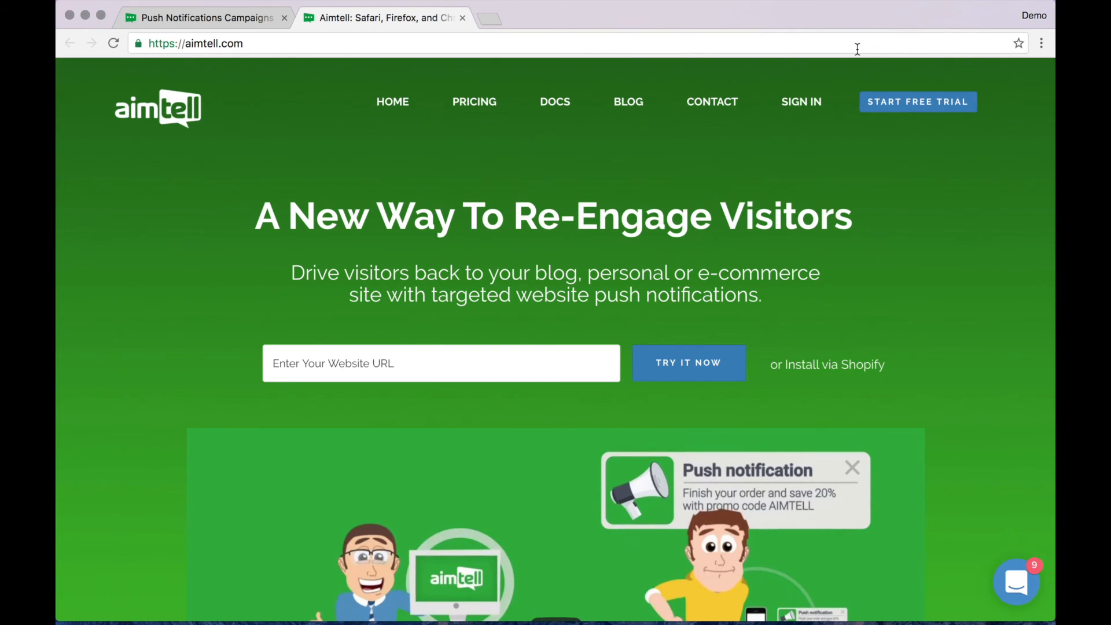
{"action": "mouse_move", "coordinate": [216, 183]}
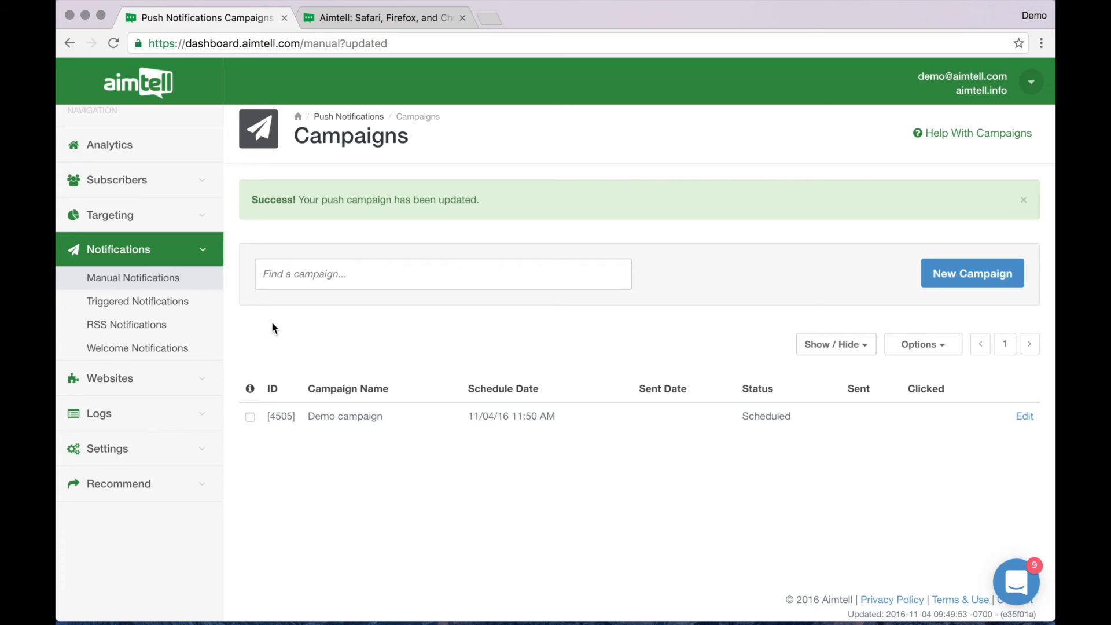
{"action": "mouse_move", "coordinate": [113, 254]}
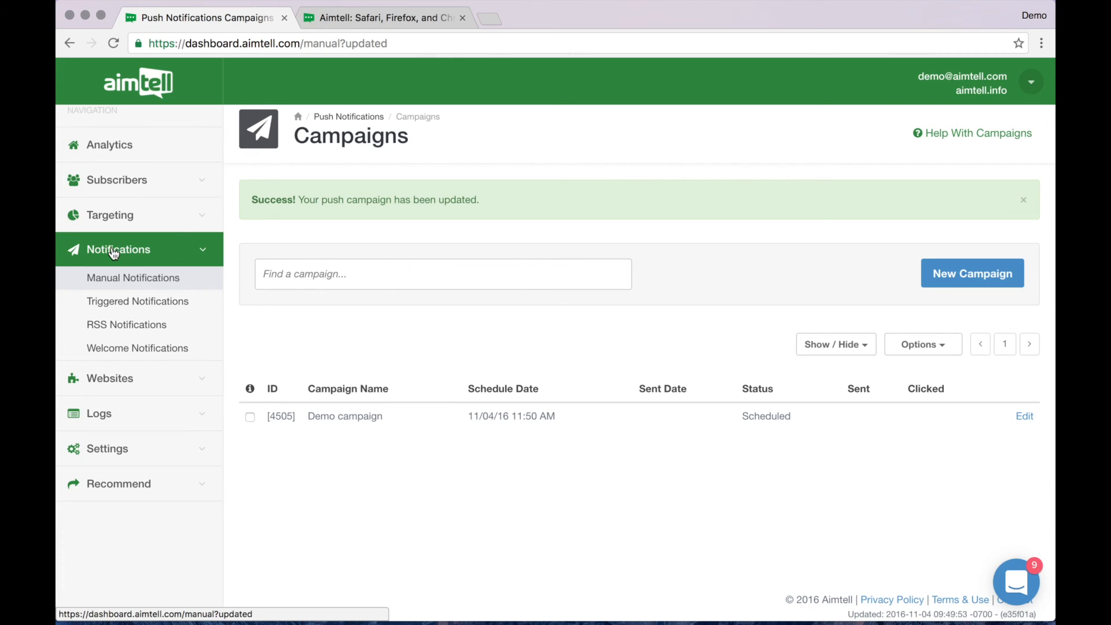
{"action": "mouse_move", "coordinate": [117, 289]}
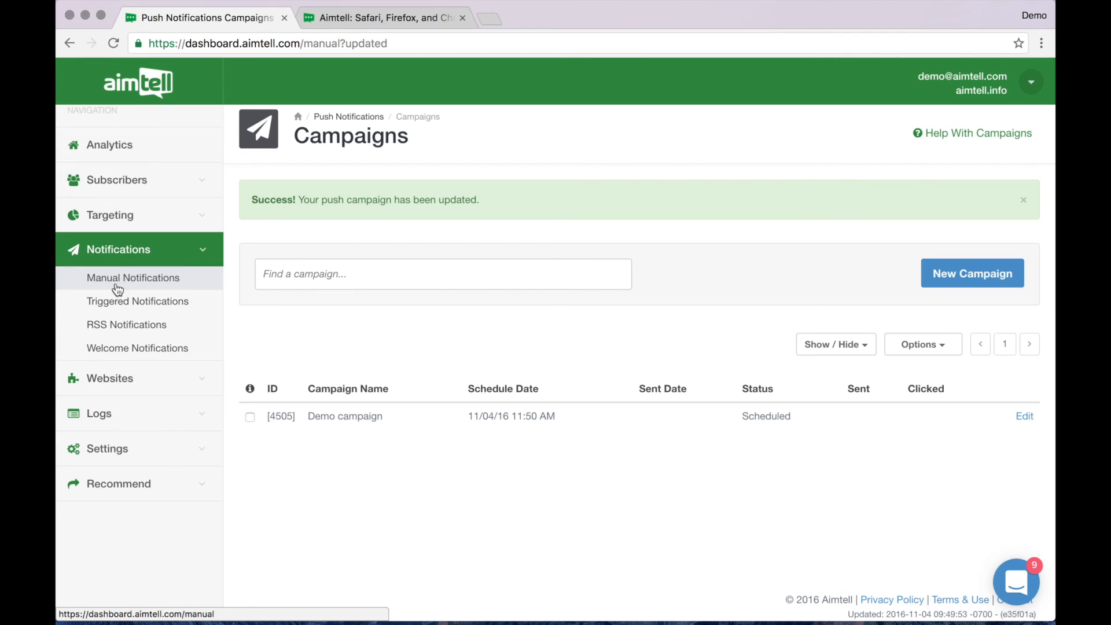
Step: View the Triggered Notifications list with the Item Shipped and Abandoned Cart samples
{"action": "left_click", "coordinate": [138, 301]}
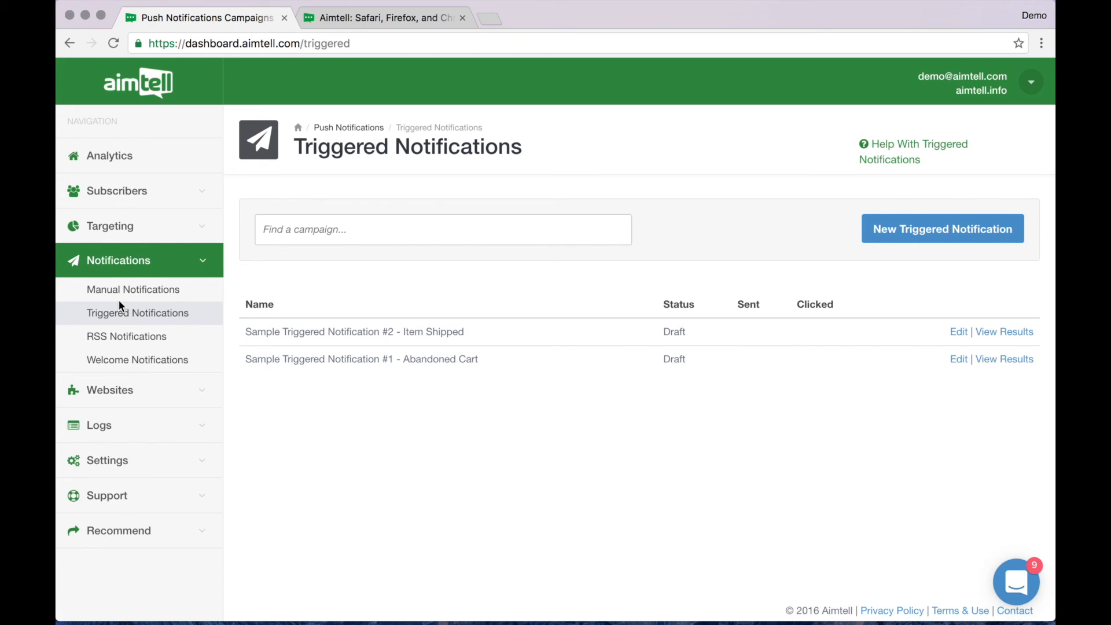
{"action": "mouse_move", "coordinate": [666, 374]}
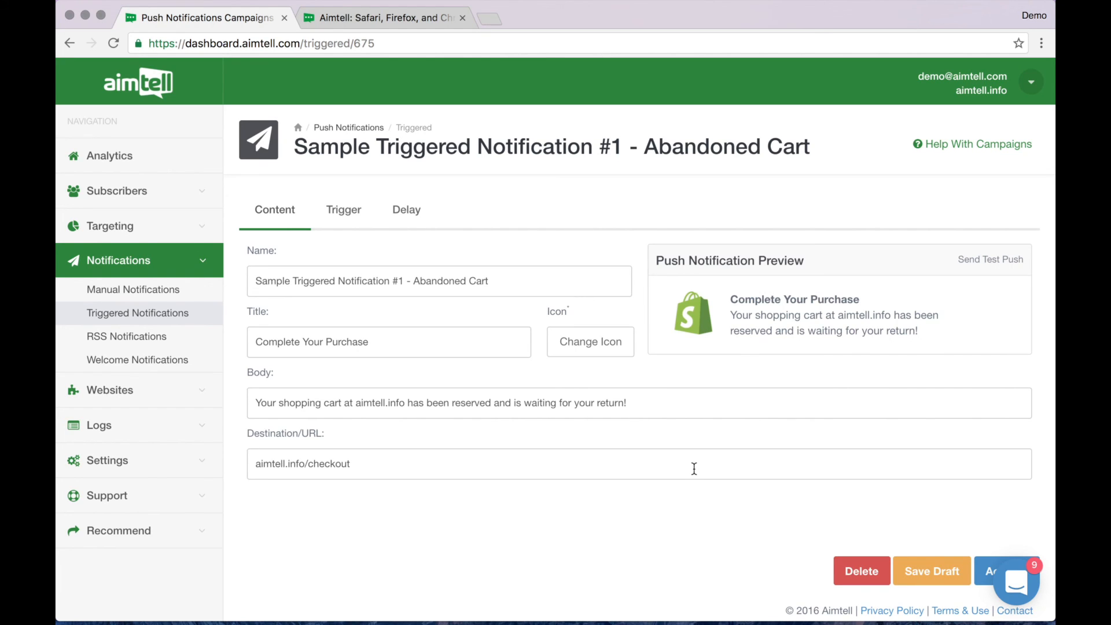
{"action": "mouse_move", "coordinate": [343, 209]}
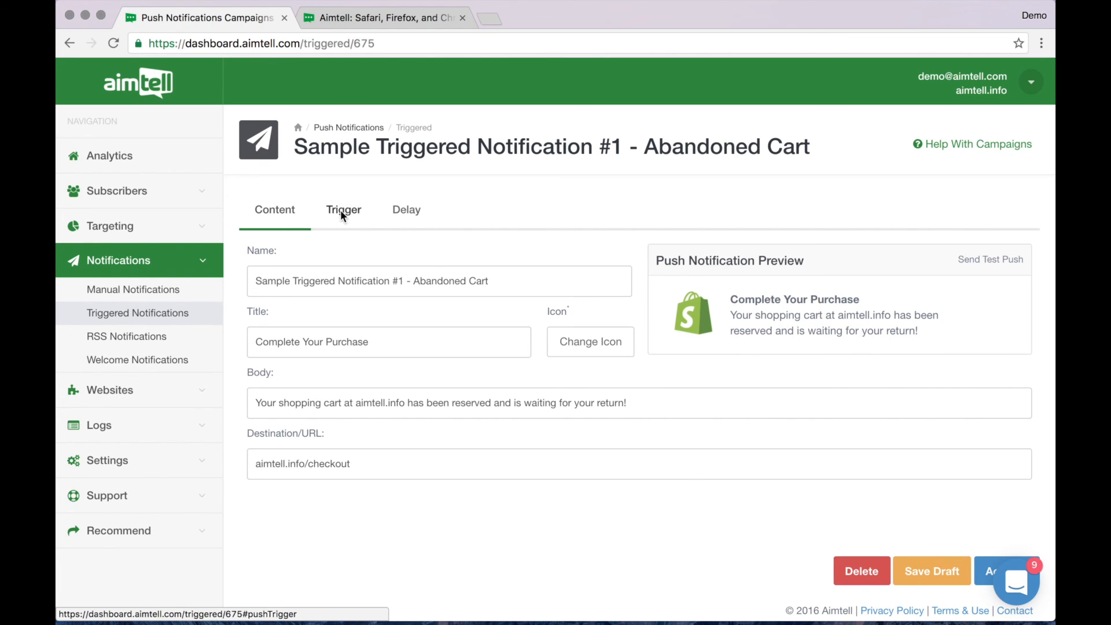
Step: Review the Cart / Abandoned trigger rule and the 0.5-minute sending delay
{"action": "left_click", "coordinate": [344, 210]}
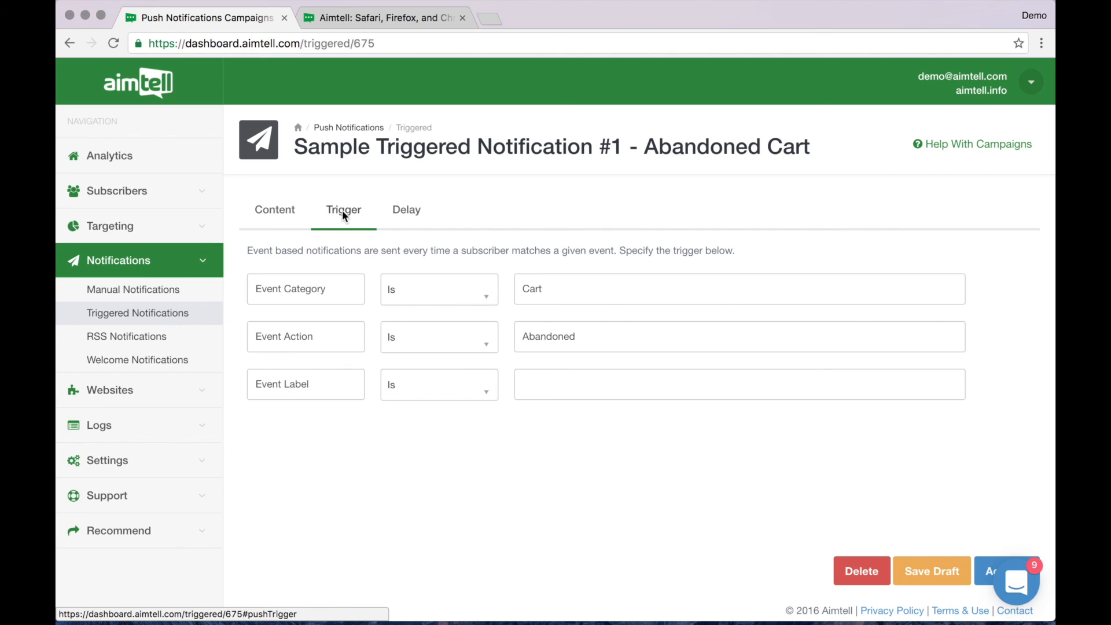
{"action": "left_click", "coordinate": [406, 210]}
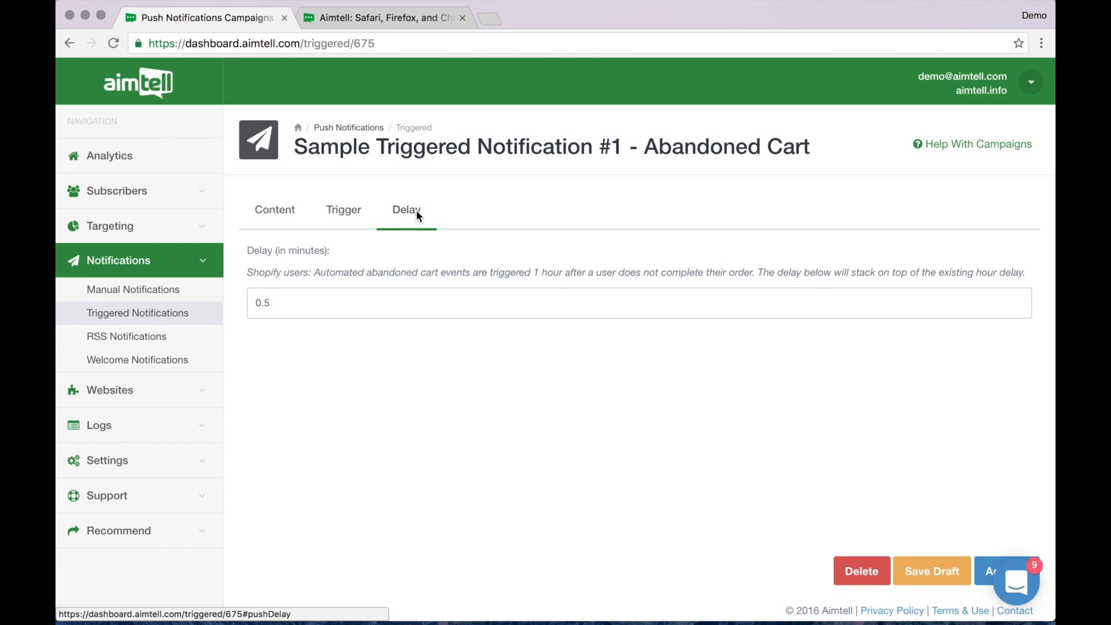
{"action": "mouse_move", "coordinate": [553, 286]}
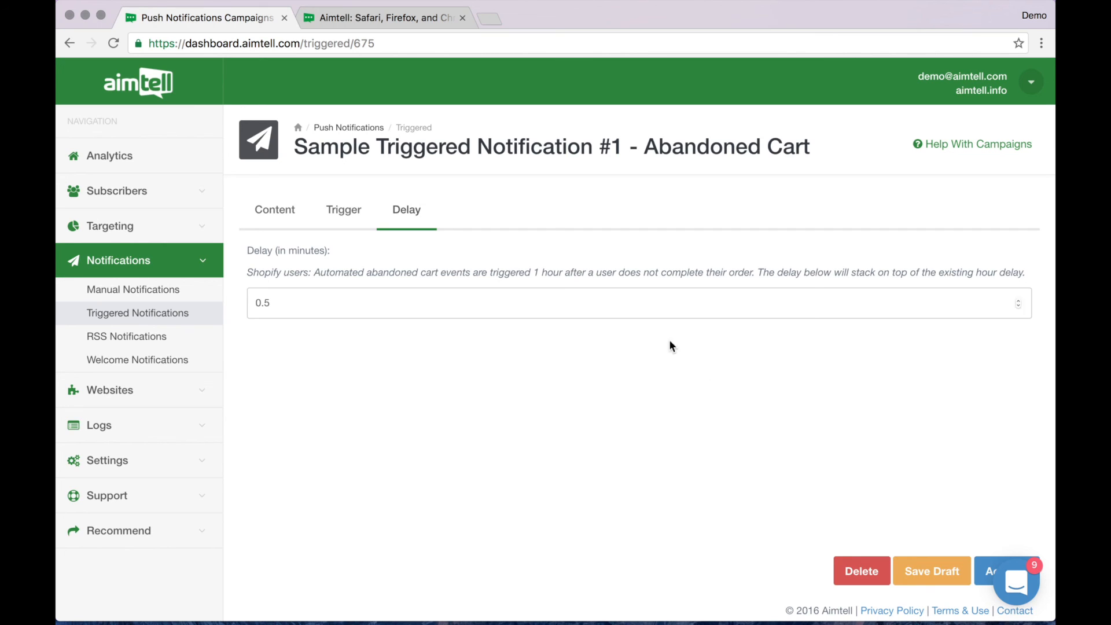
{"action": "mouse_move", "coordinate": [984, 537]}
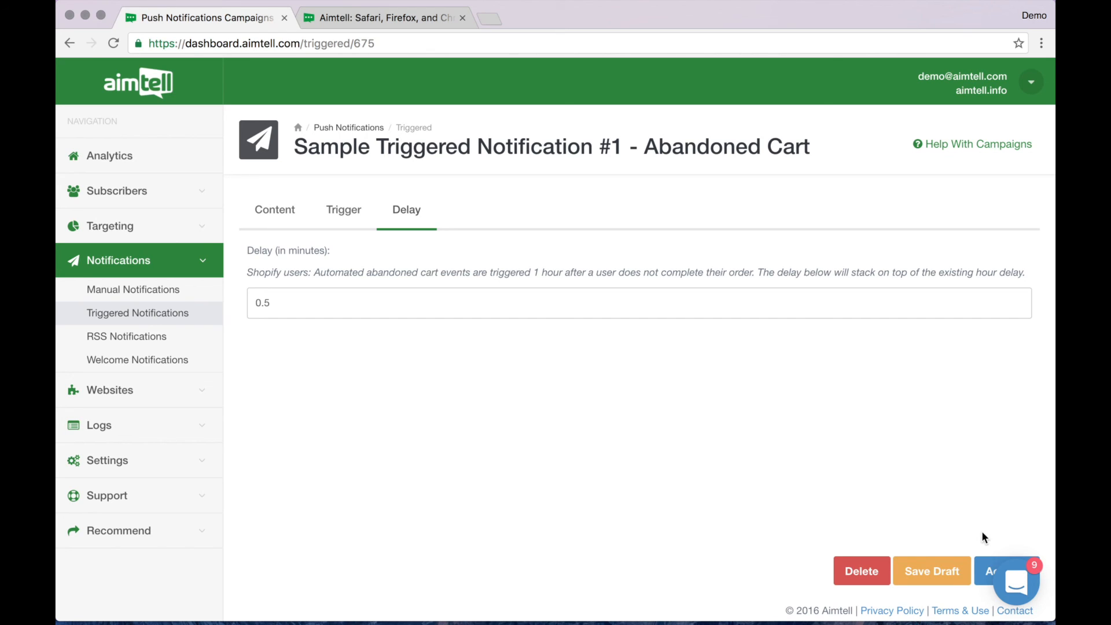
{"action": "mouse_move", "coordinate": [940, 506]}
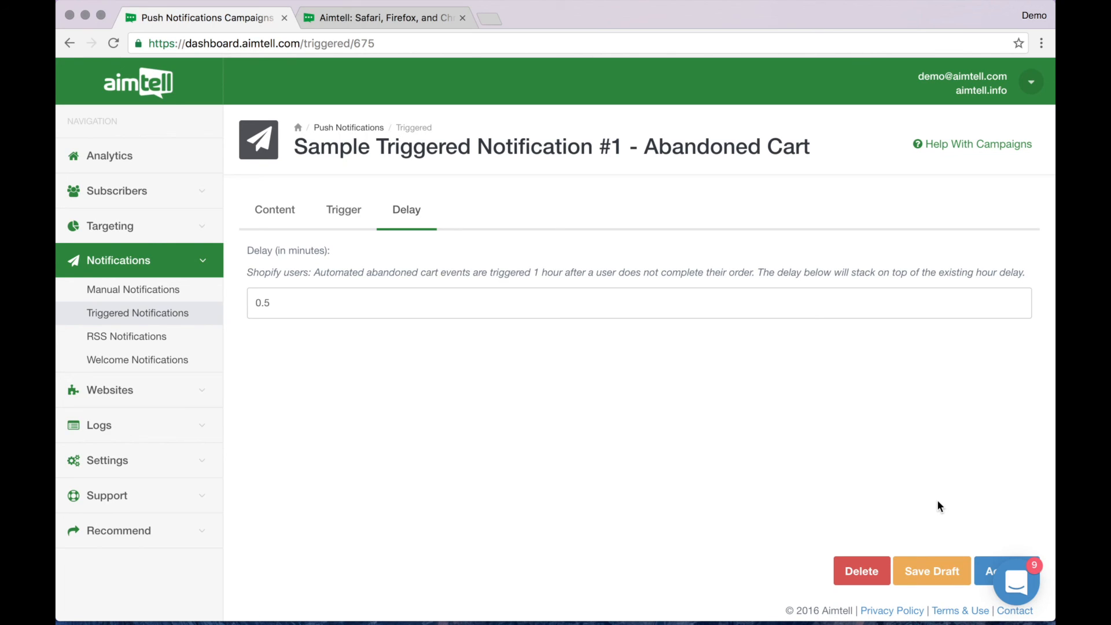
{"action": "mouse_move", "coordinate": [1017, 597]}
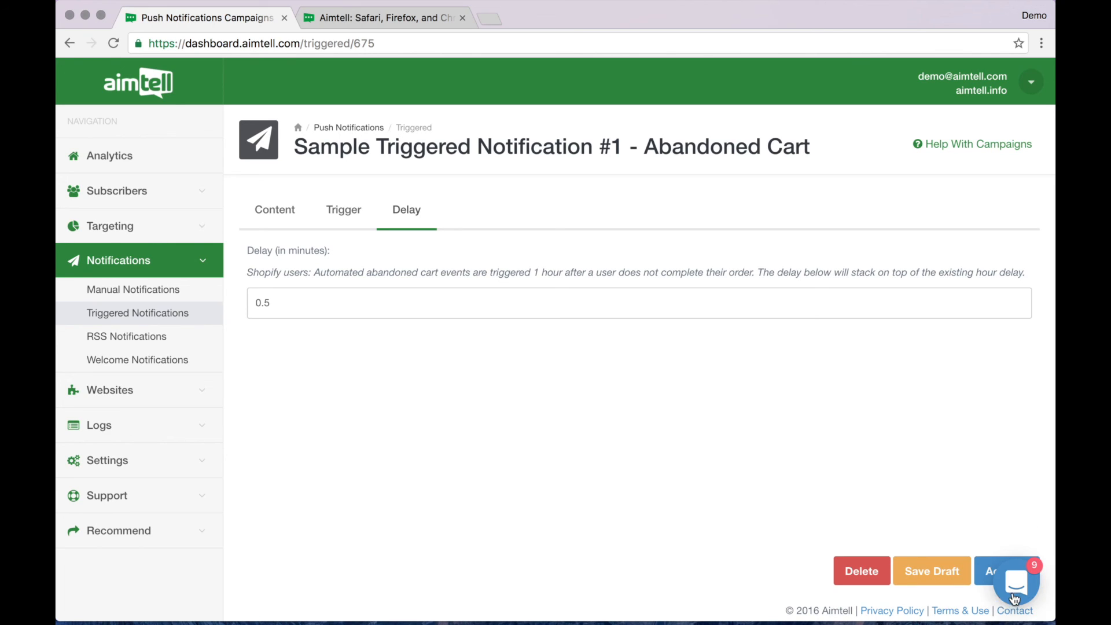